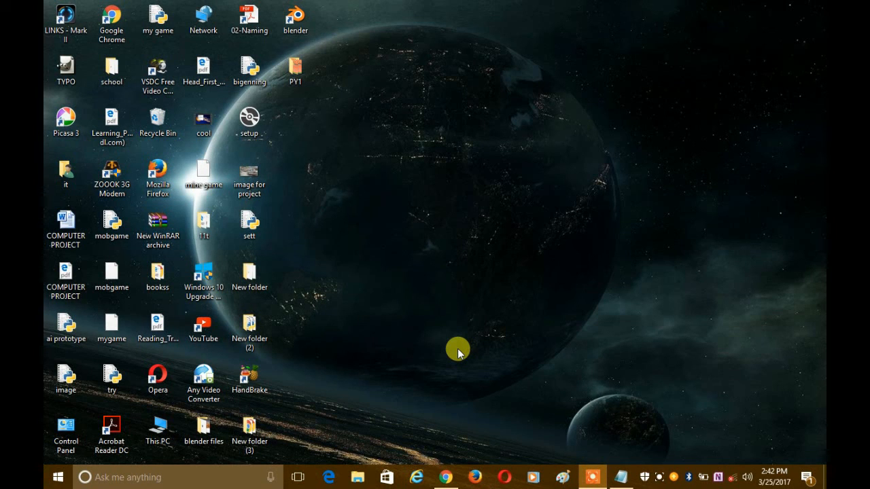
mouse_move(525, 239)
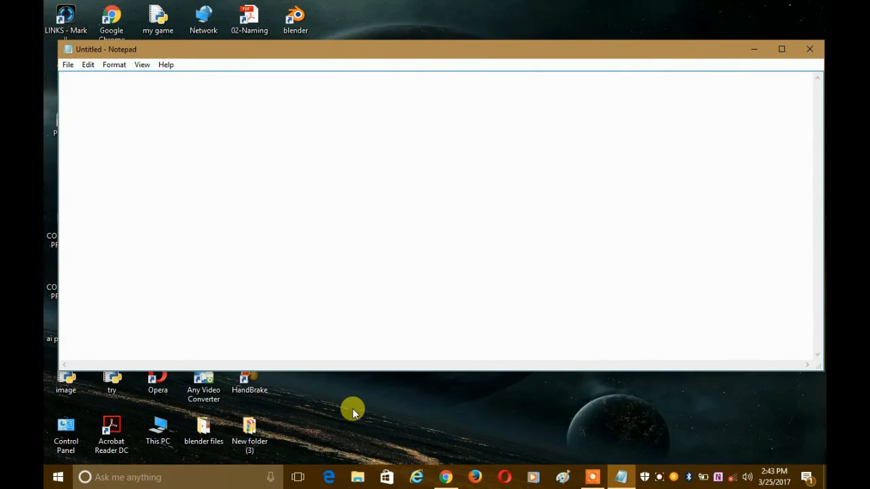
mouse_move(421, 340)
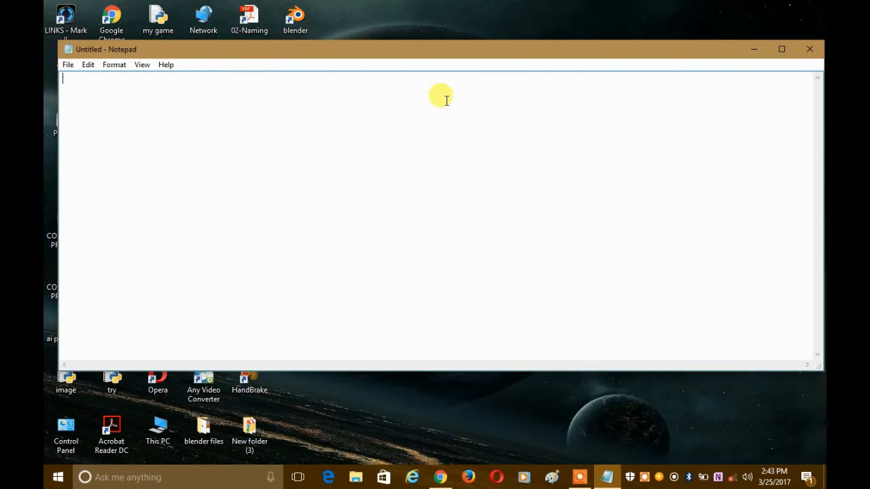
mouse_move(465, 56)
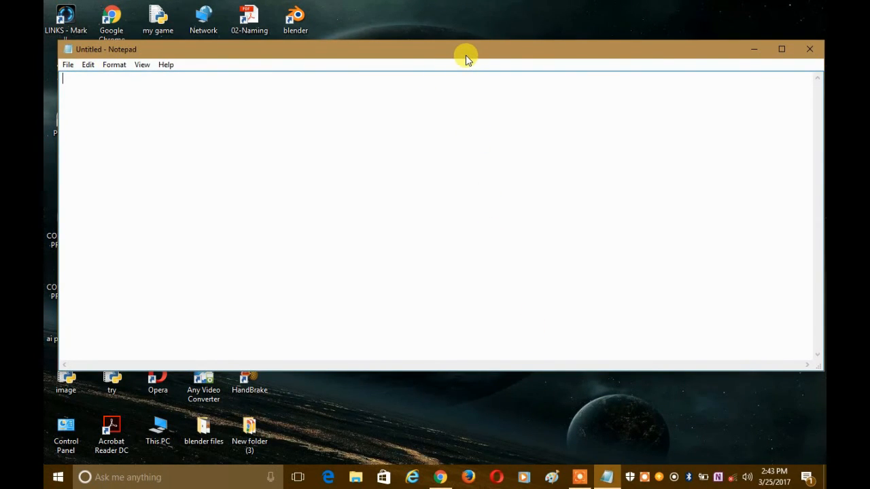
mouse_move(421, 92)
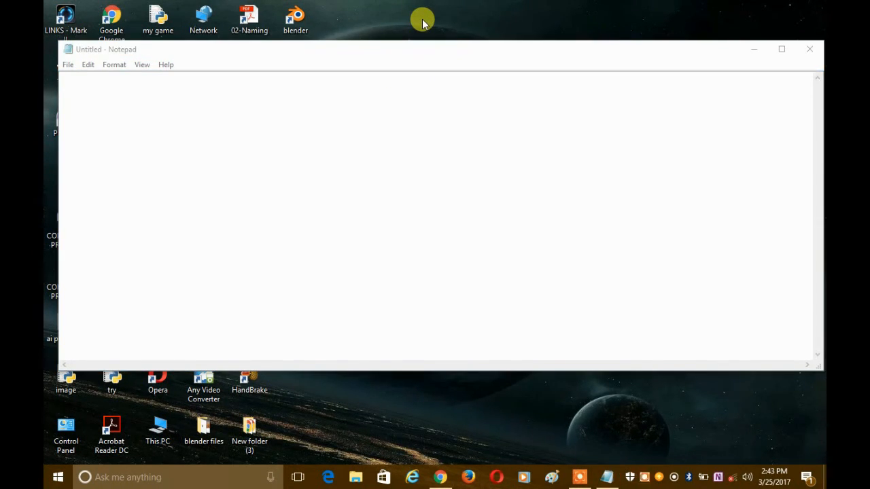
mouse_move(397, 95)
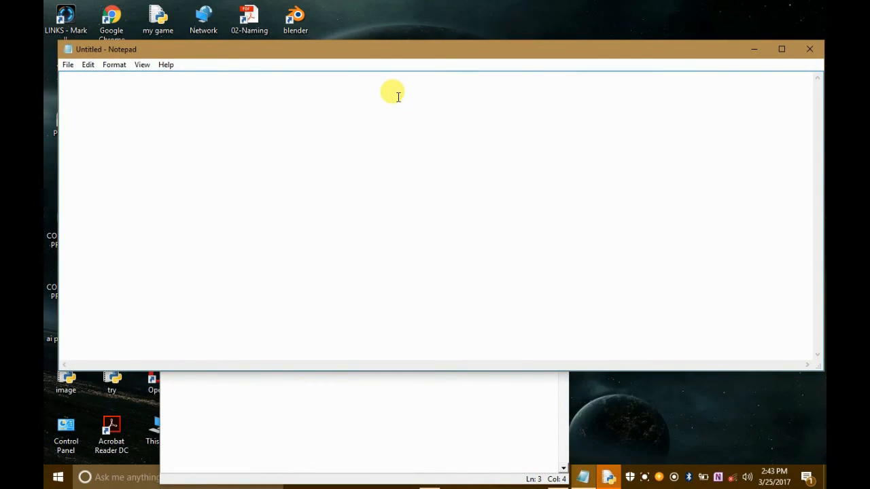
- Bring up a blank untitled Notepad document as the typing target
text(hghgfh)
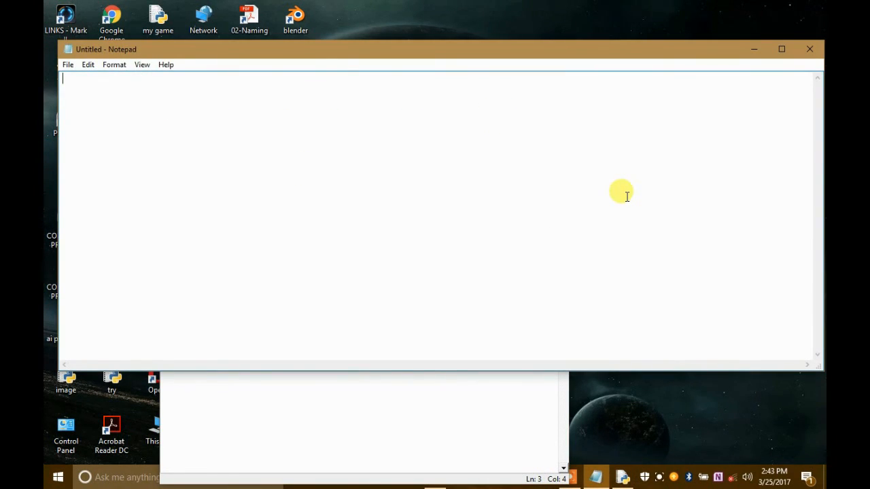
mouse_move(577, 206)
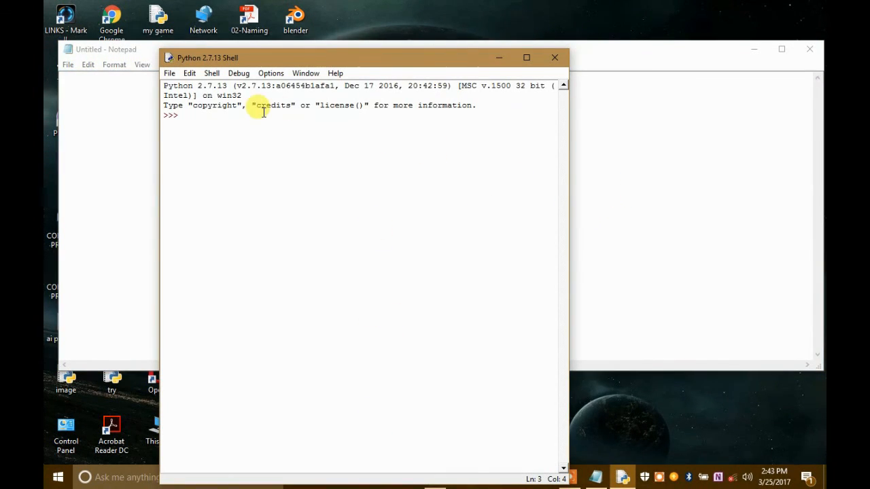
- Import pyautogui in the IDLE shell
text(import)
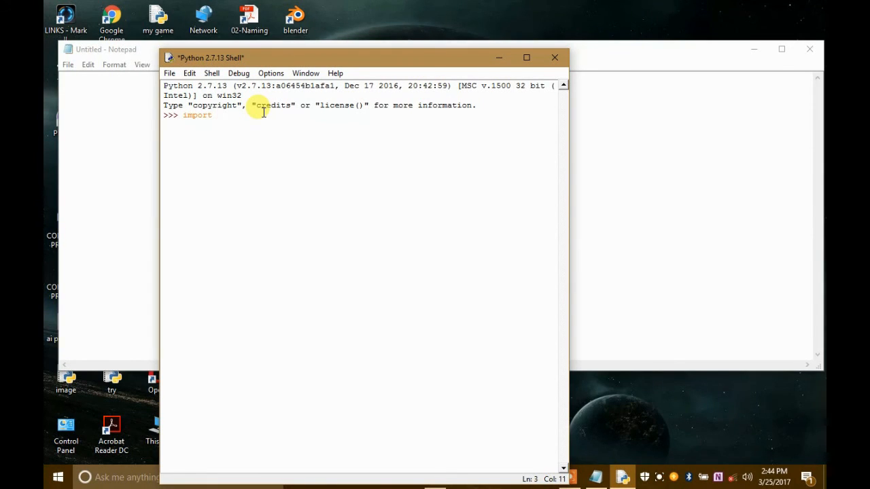
text(pyauto)
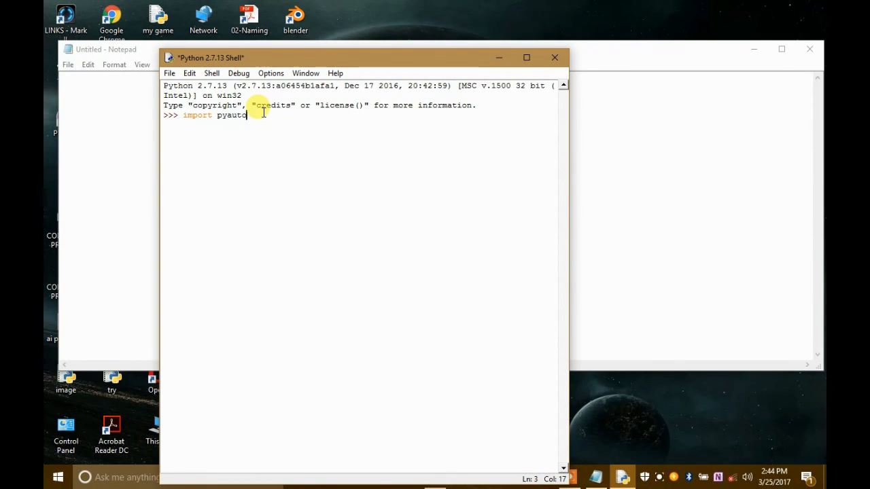
text(gui)
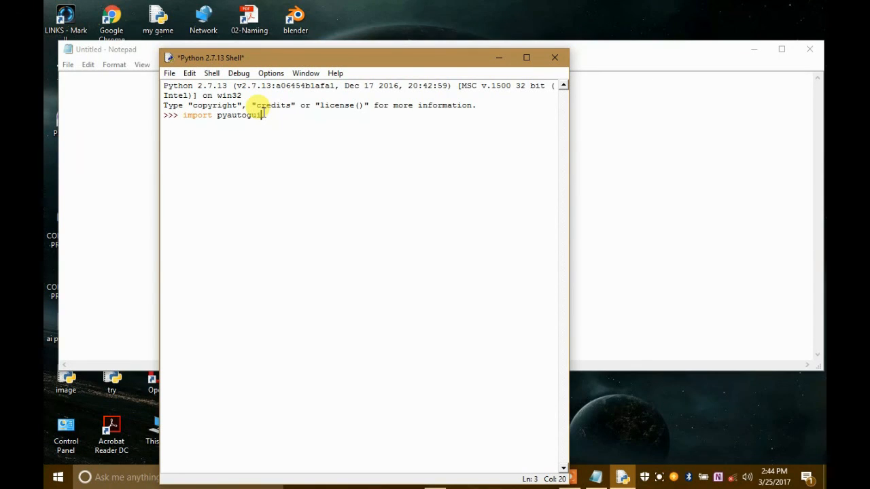
key(enter)
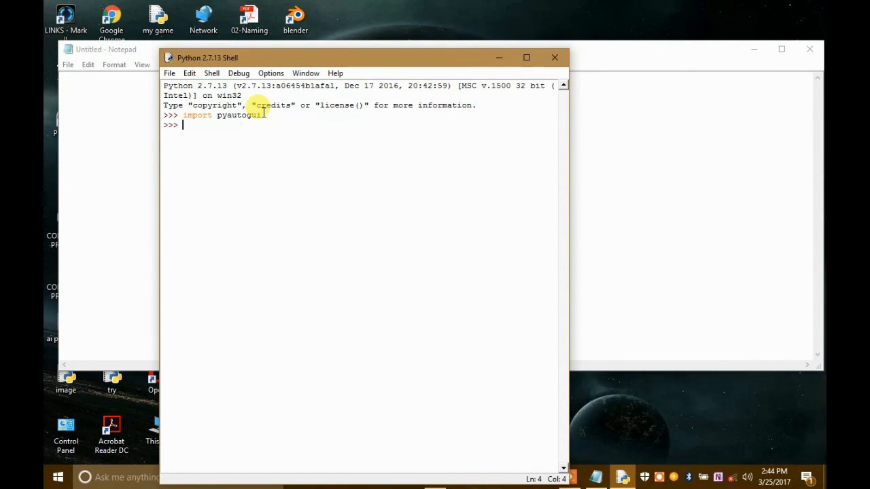
- Query pyautogui.position() in the shell, which returns (929, 271)
text(pyauto)
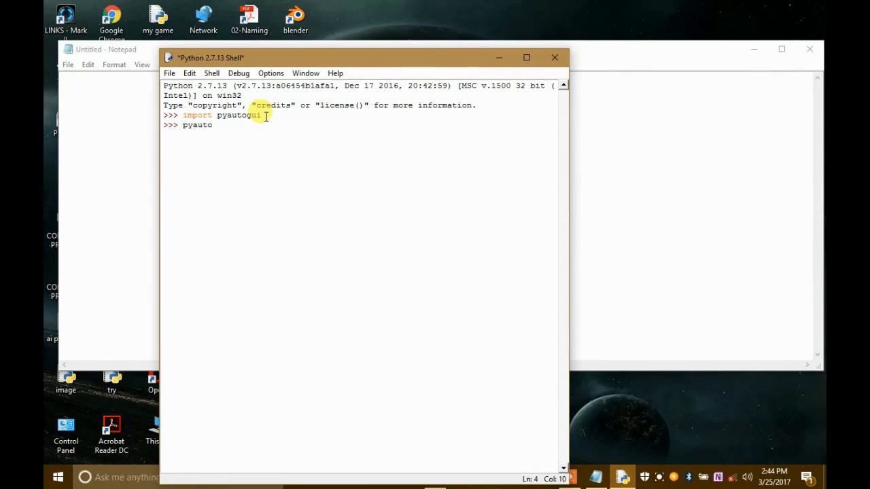
text(gui.)
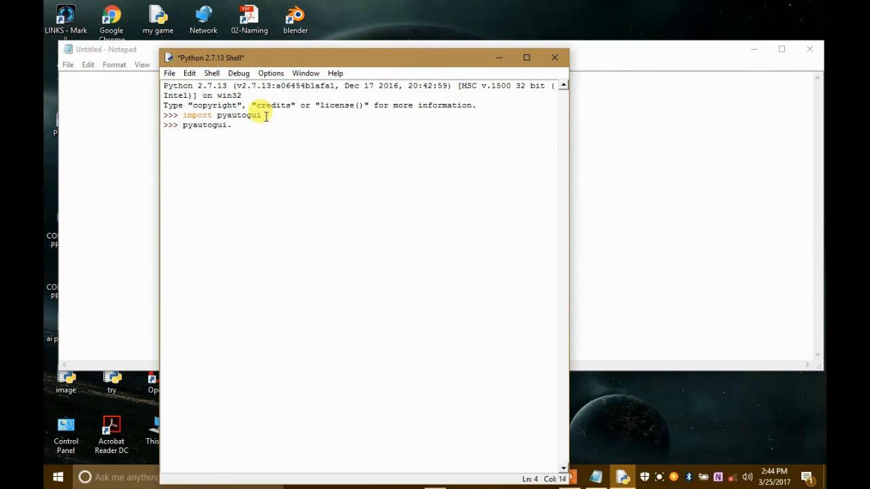
text(p)
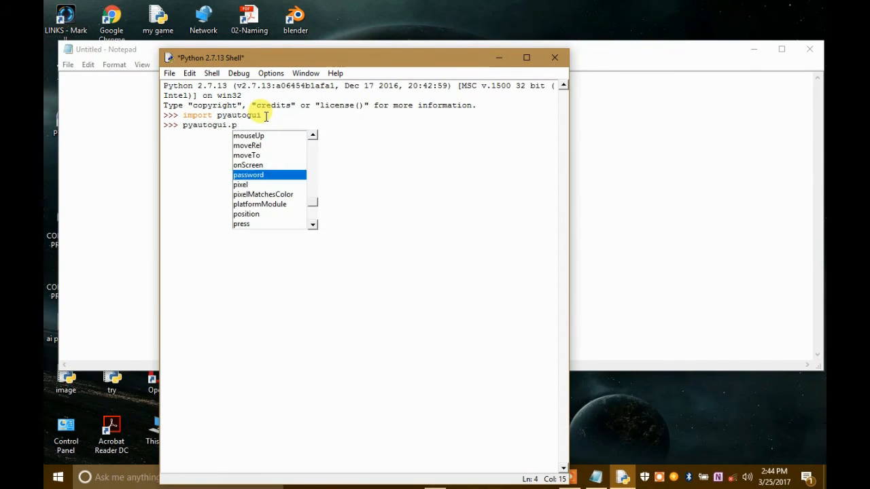
text(o)
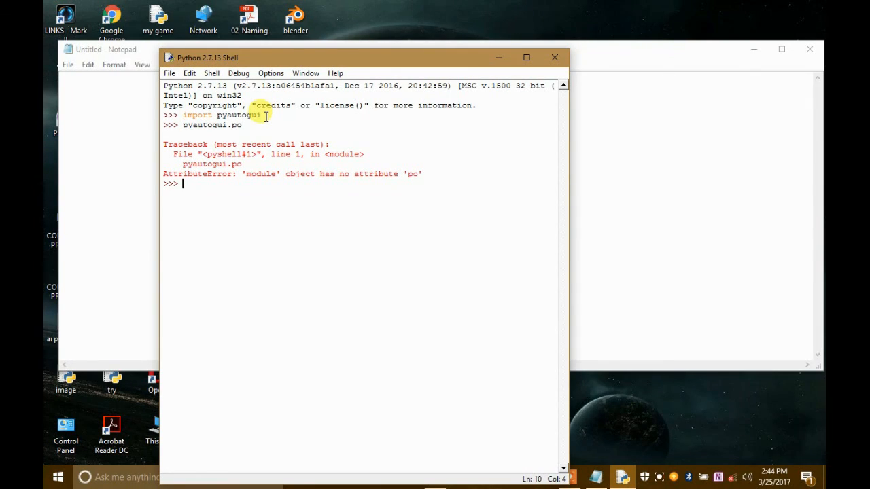
text(pyautogui.position()
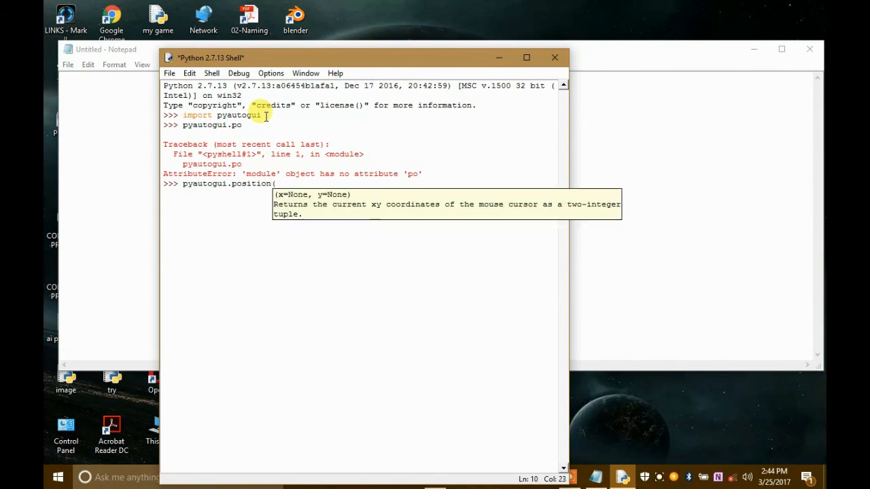
text())
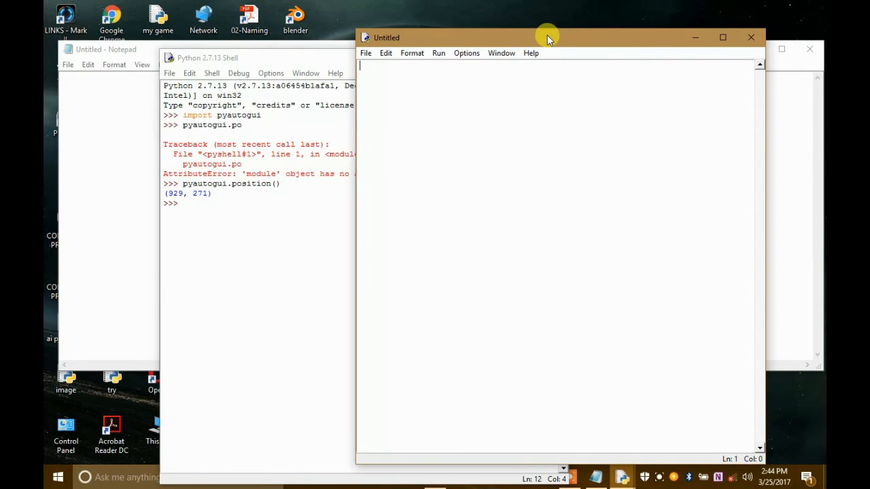
- Begin the new script with an import of pyautogui
text(import py)
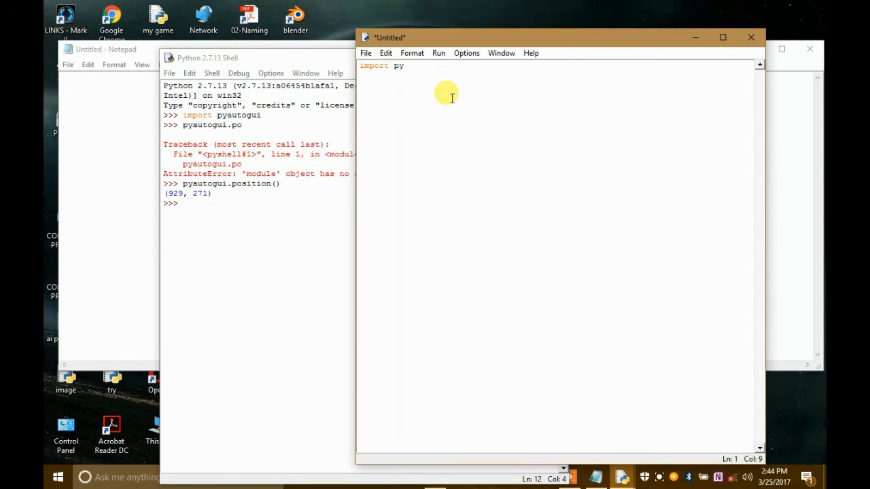
text(autogui)
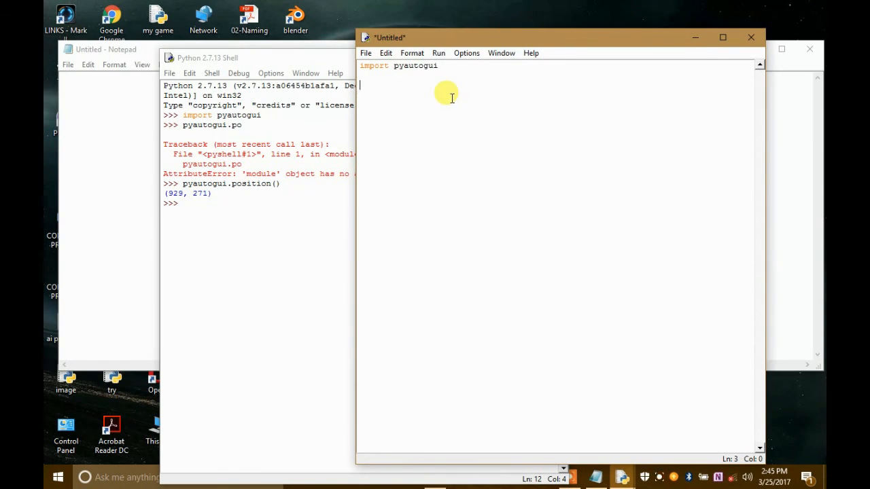
- Store the recorded coordinates as x = 929 and y = 271
text(x =)
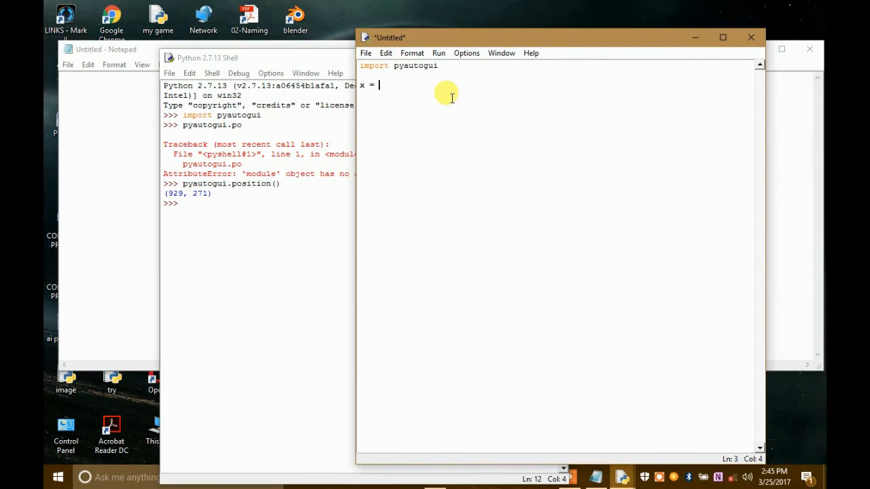
text(9)
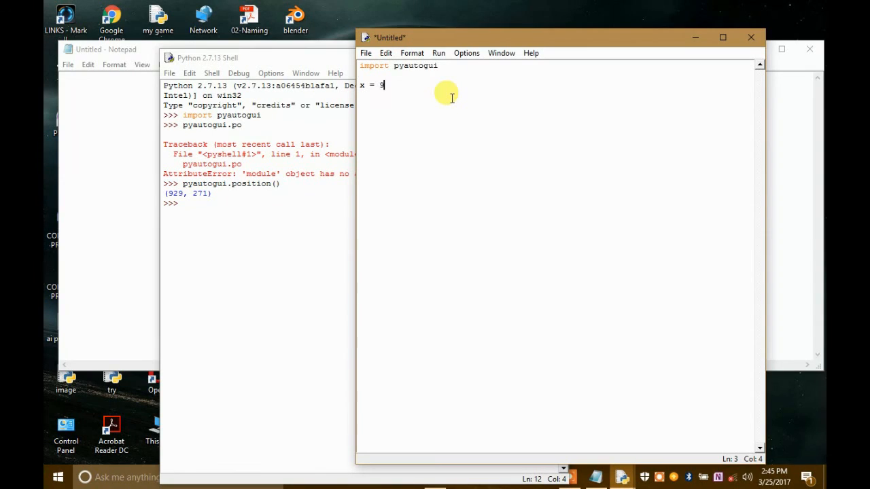
text(29)
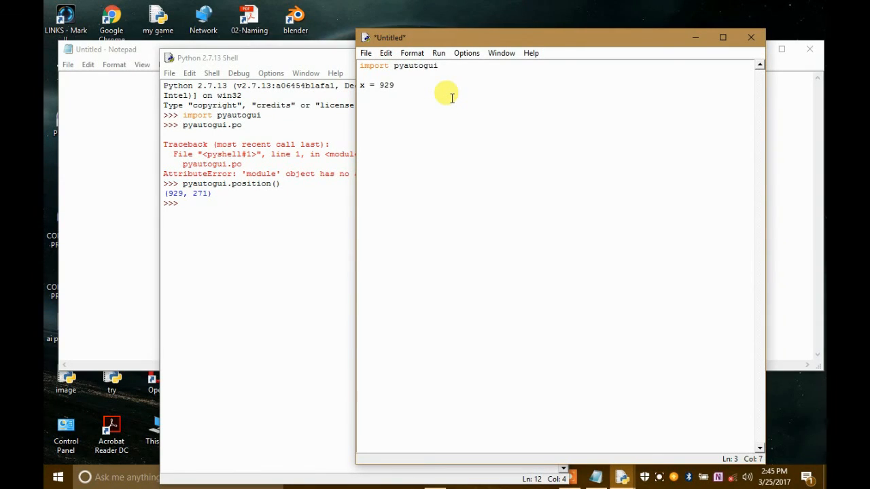
key(enter)
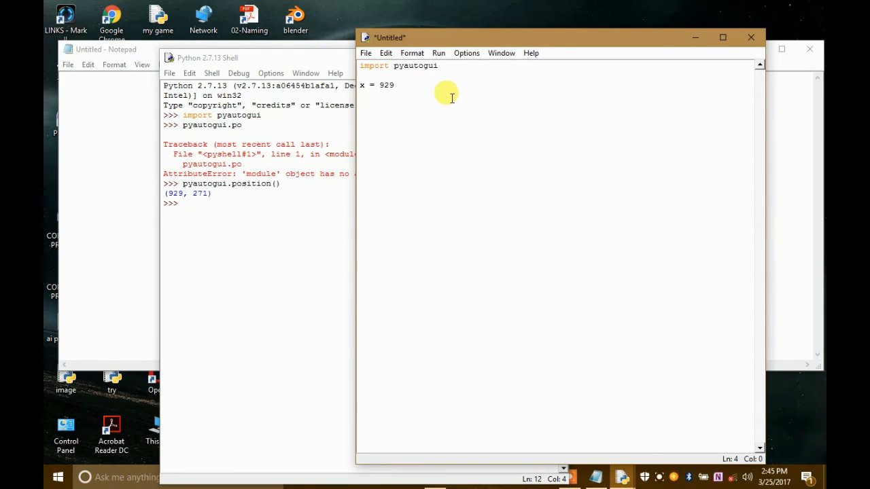
text(y =)
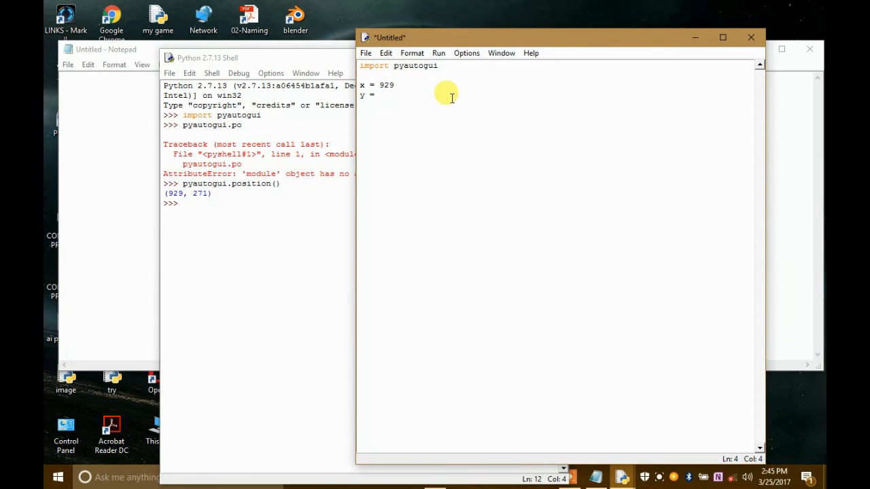
text(271)
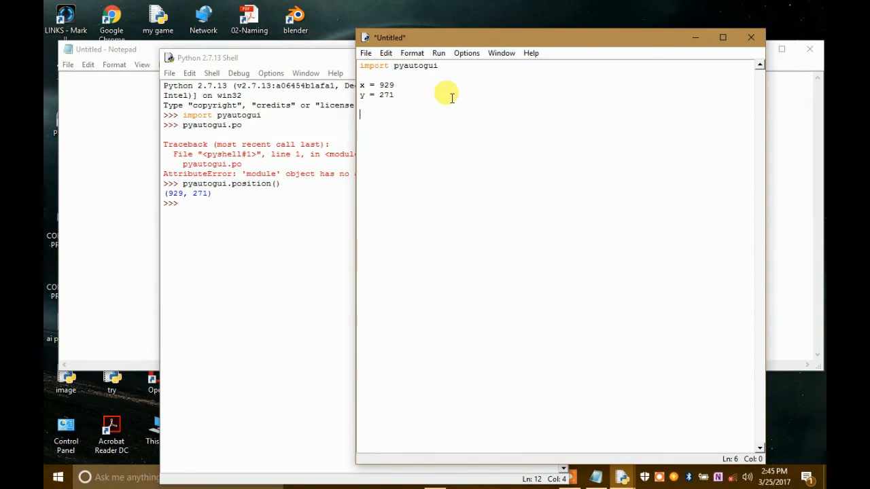
- Add pyautogui.moveTo(x, y, duration = 1) to glide the mouse to the stored point
text(py)
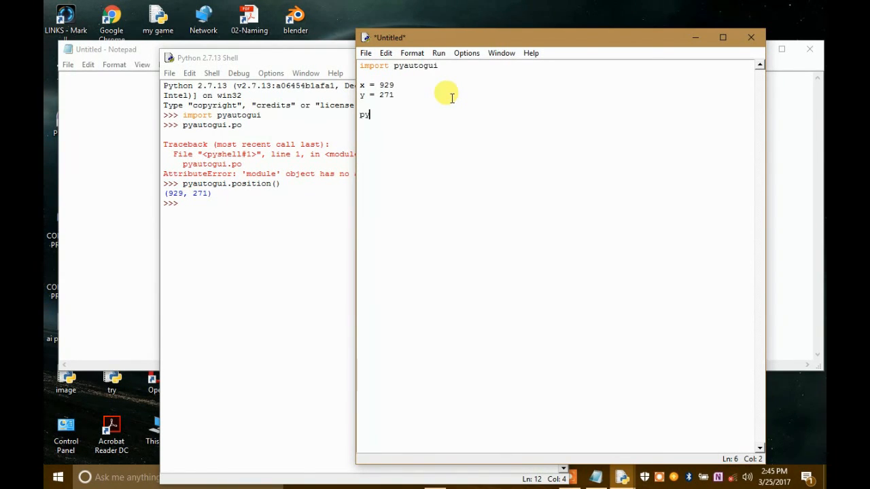
text(auto)
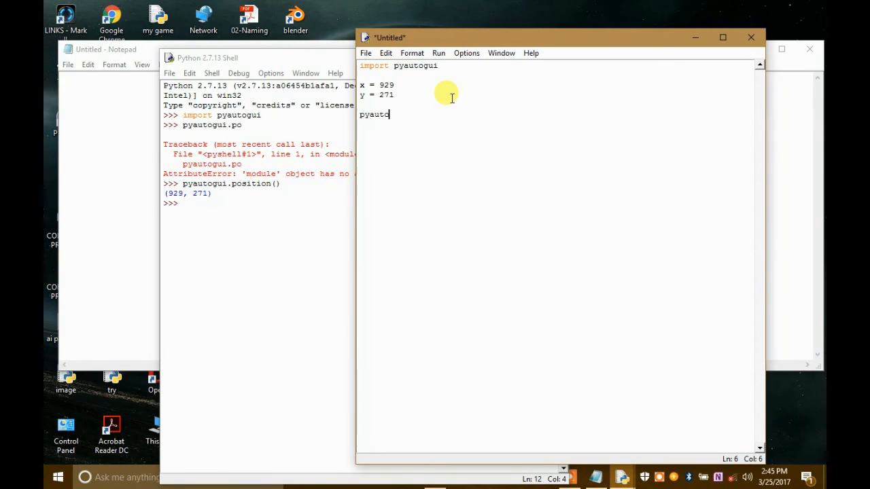
text(gui)
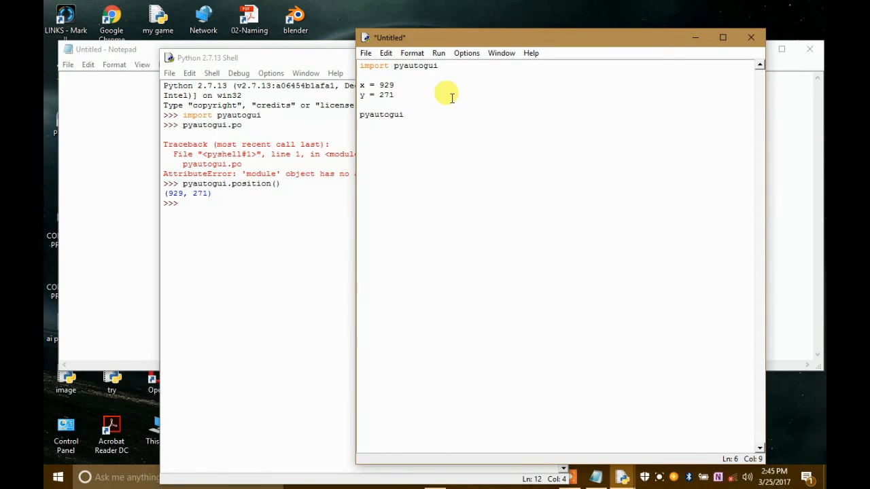
text(.)
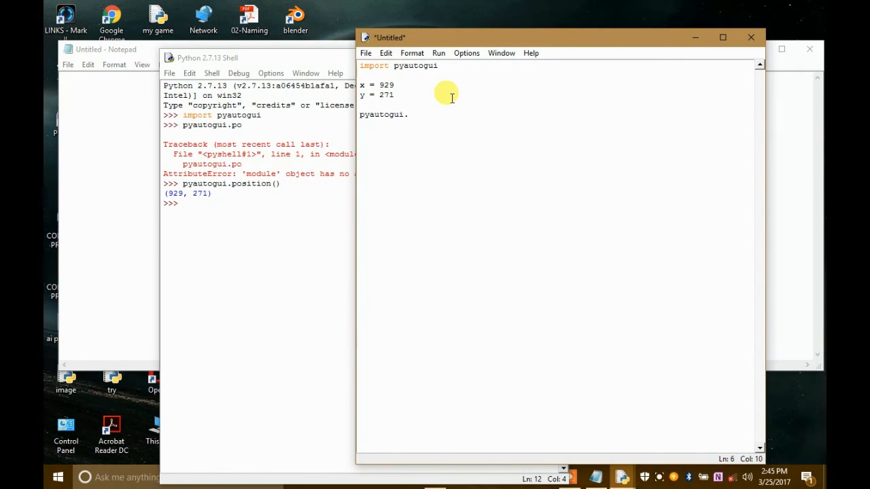
text(moveT)
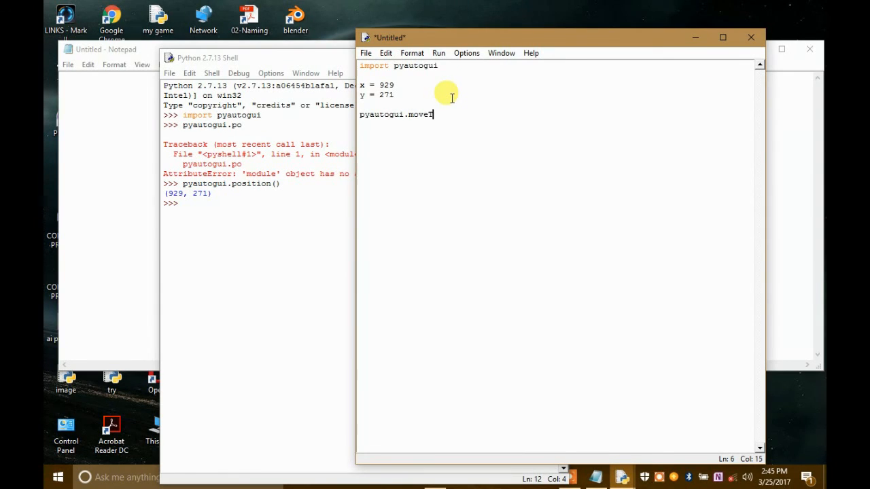
text(o)
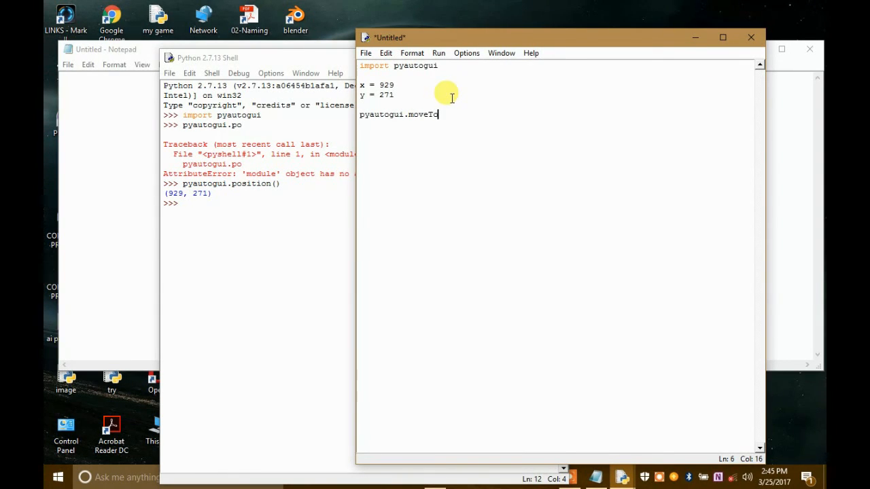
text(()
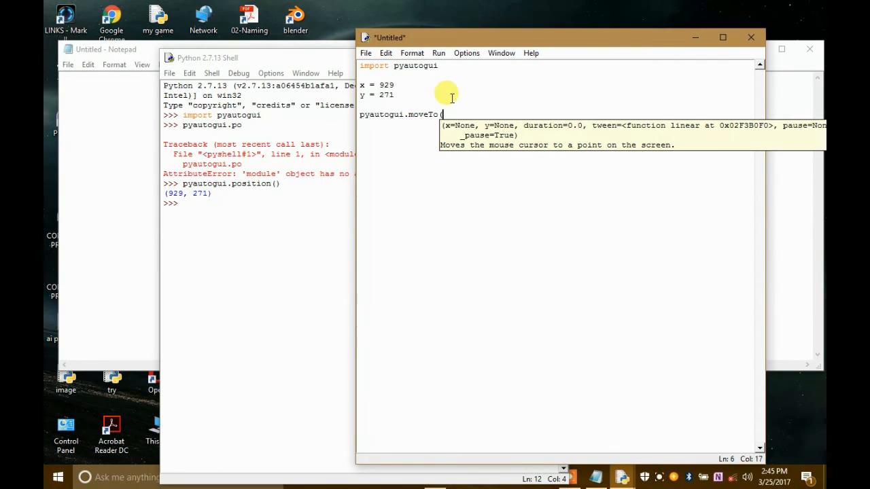
text(x,)
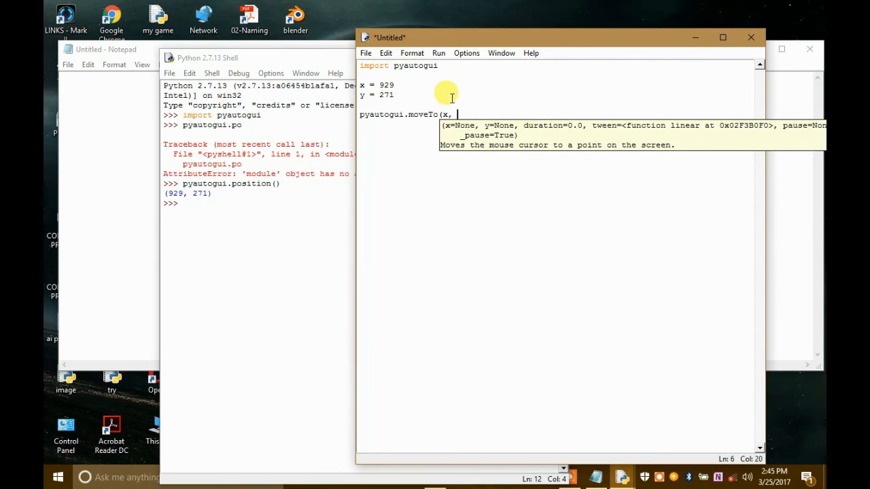
text(y,)
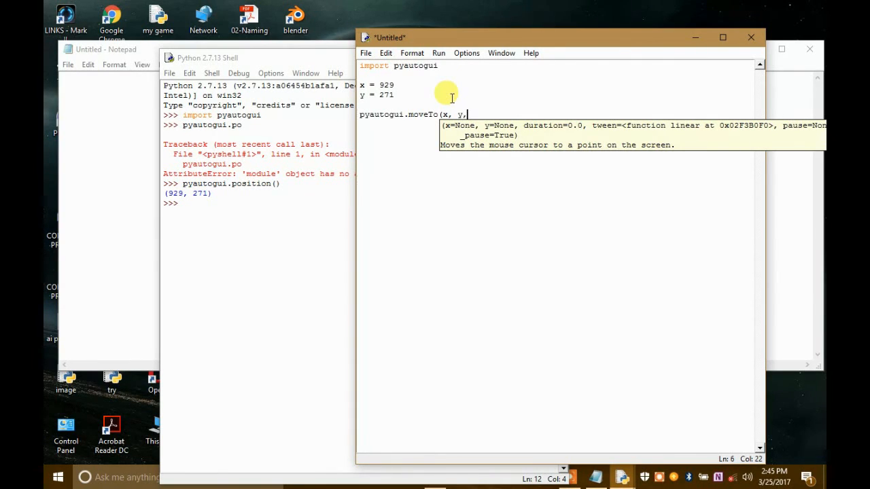
text(du)
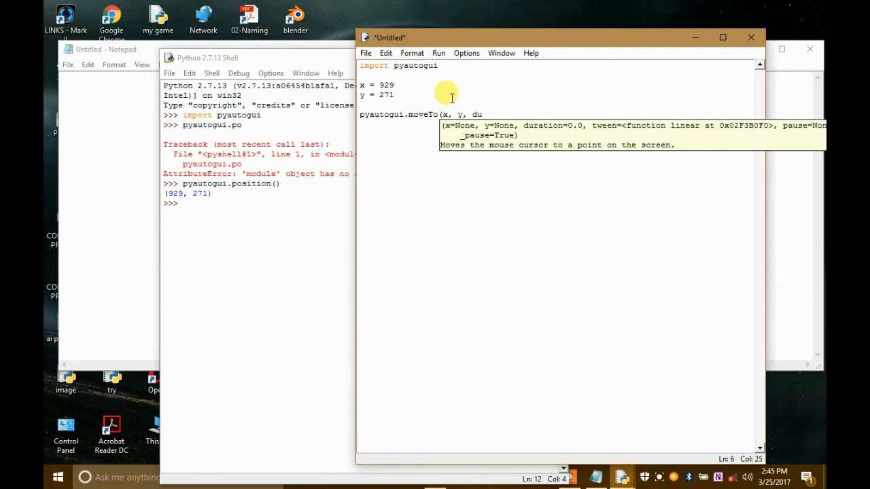
text(ration =)
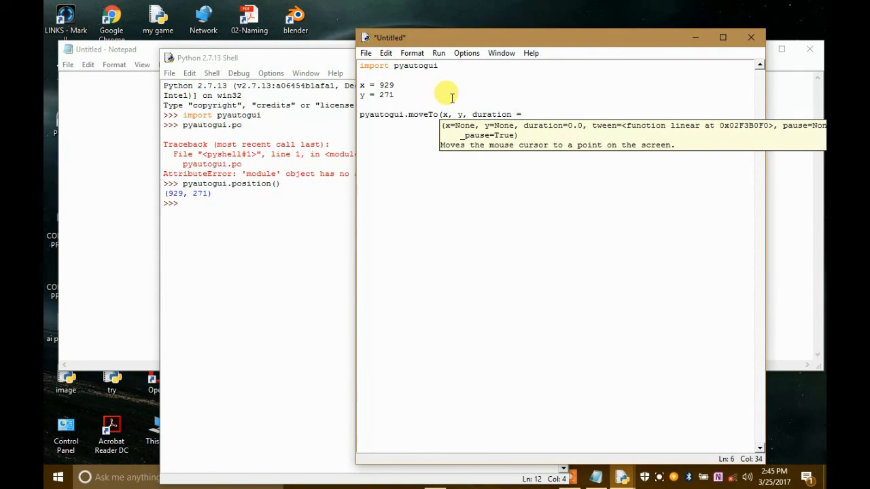
text(1)
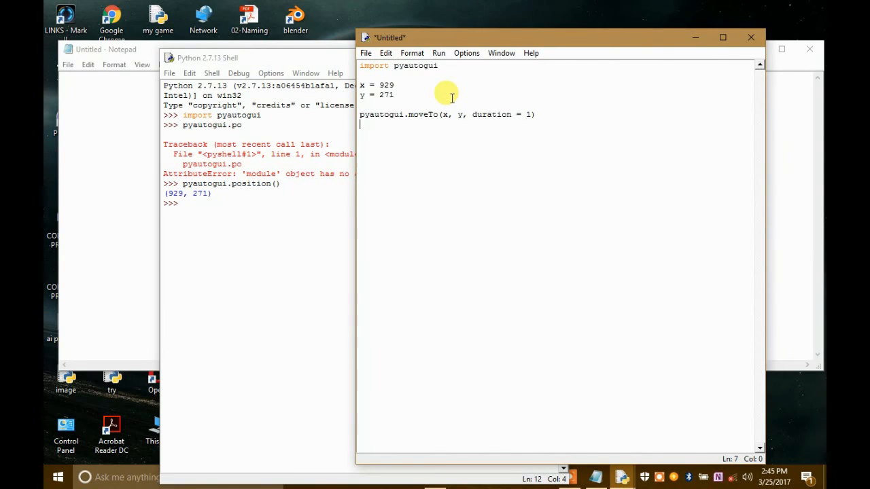
key(enter)
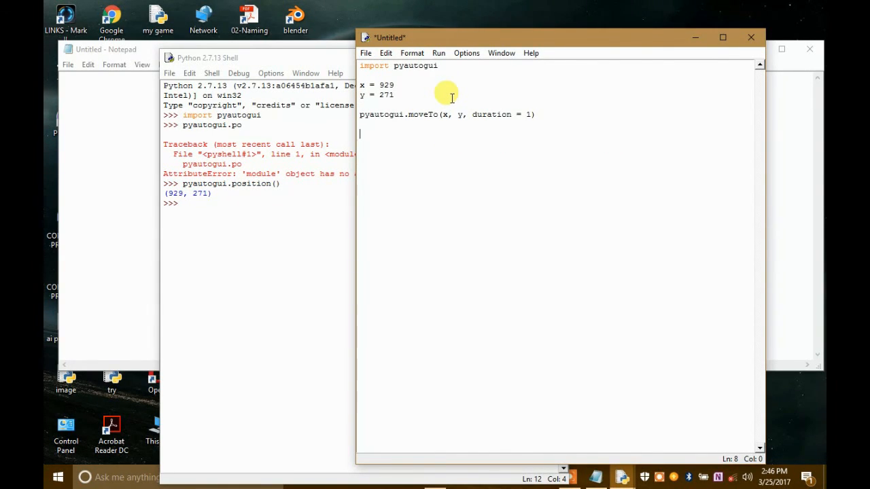
- Add pyautogui.click(x, y) to click at that position
text(H)
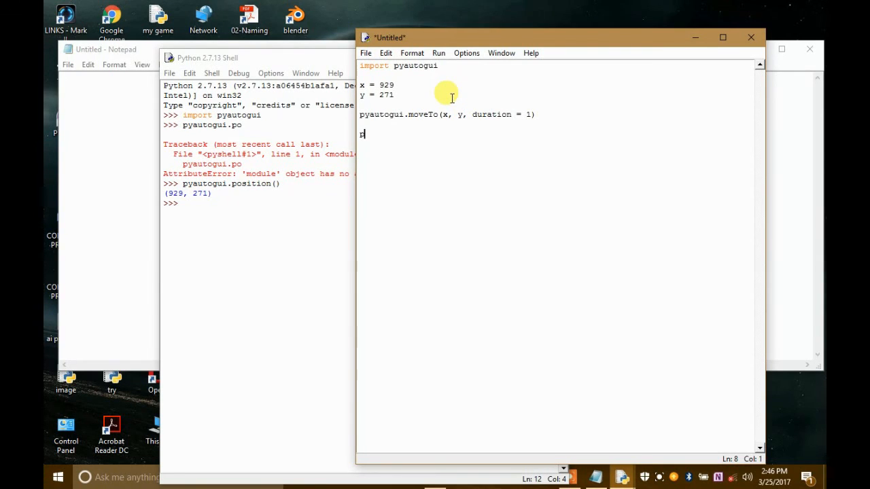
text(p)
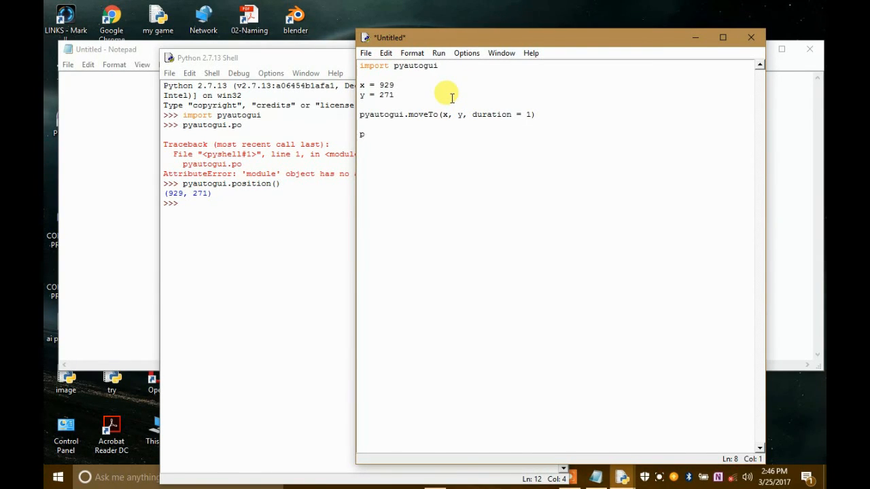
text(y)
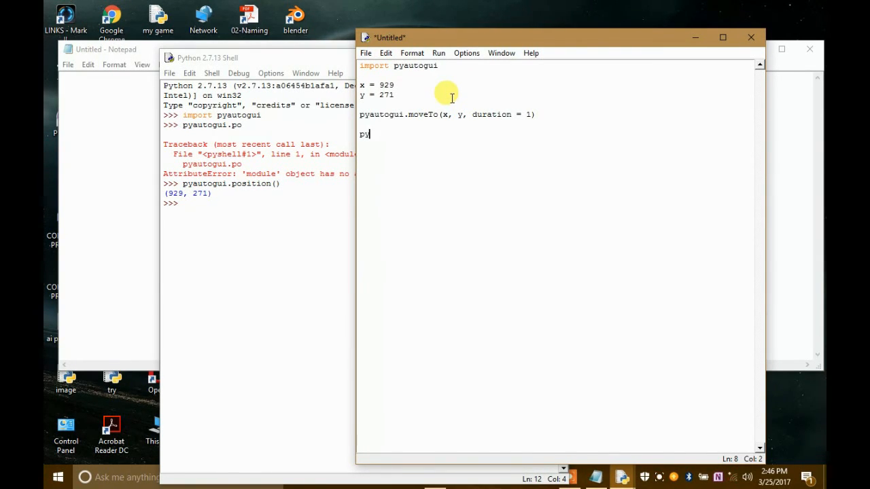
text(autogui.cl)
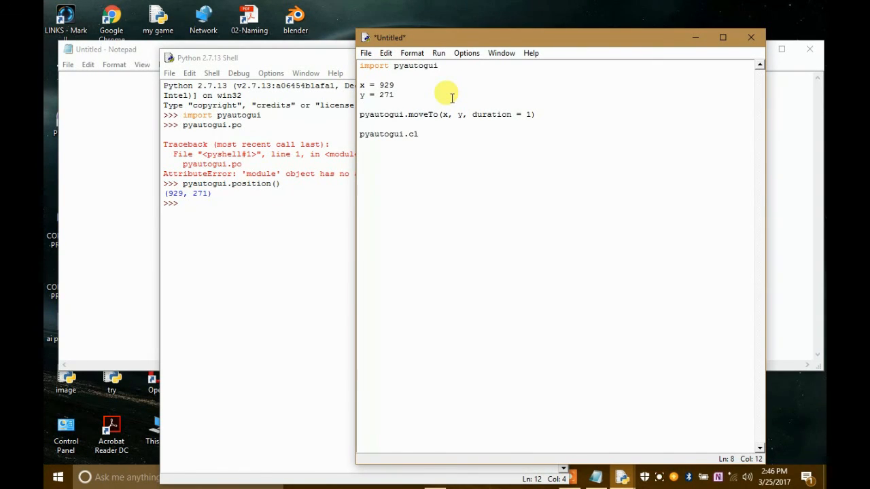
text(ick)
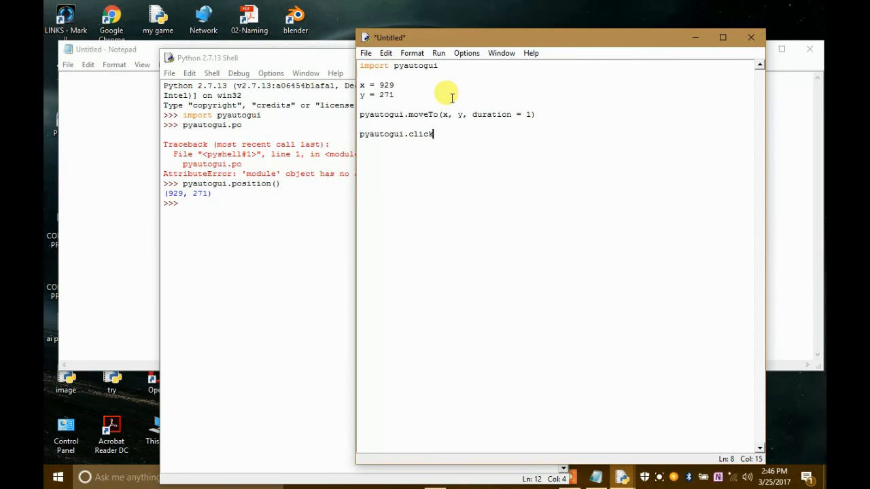
text(()
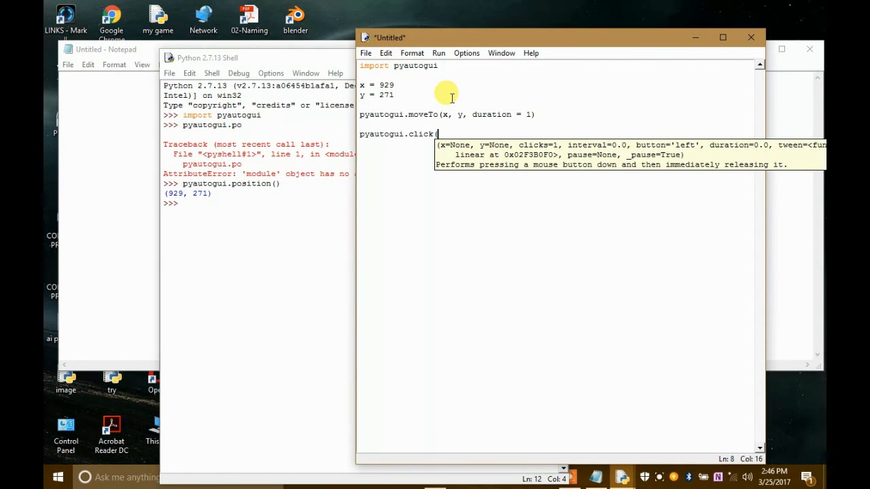
text(x,)
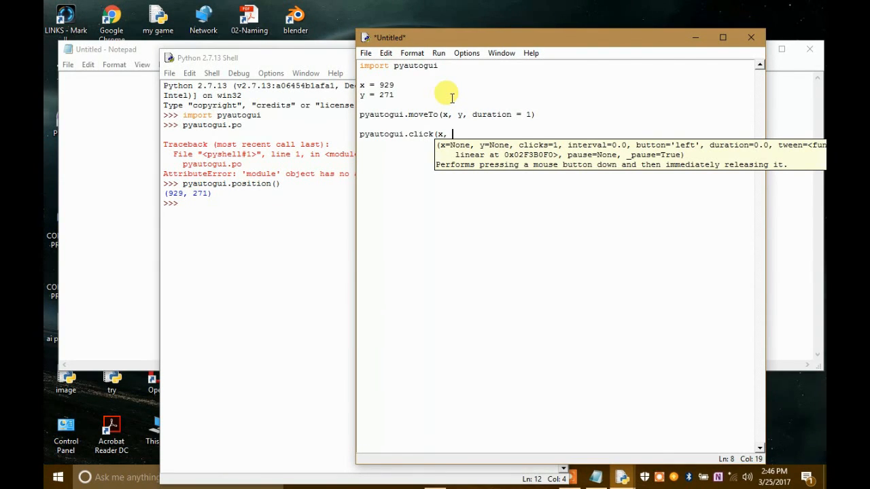
text(y))
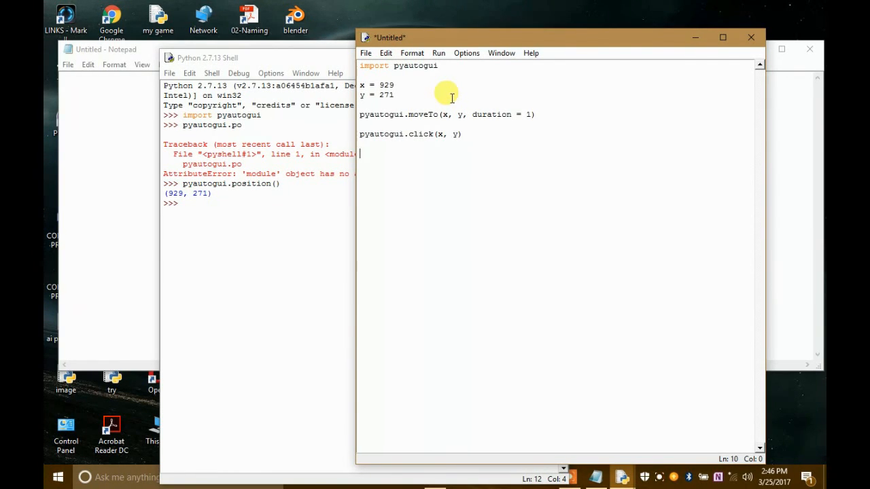
- Add pyautogui.typewrite('hello world') to type the message
text(py)
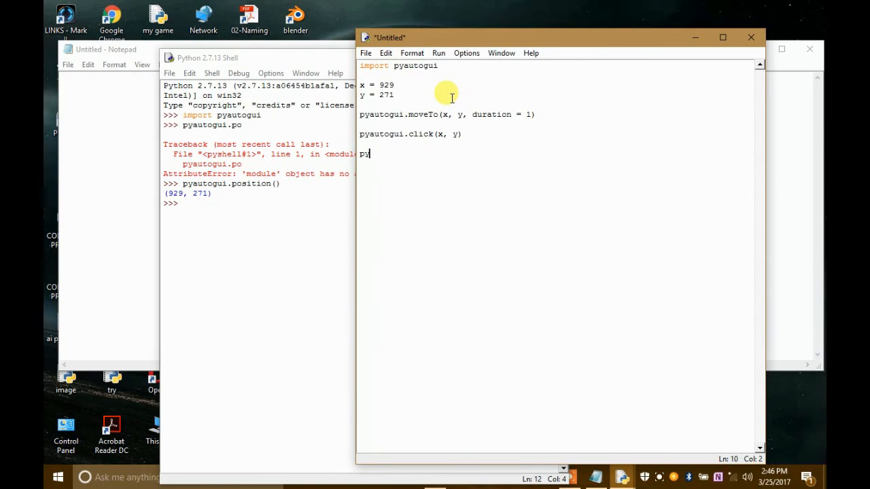
text(autog)
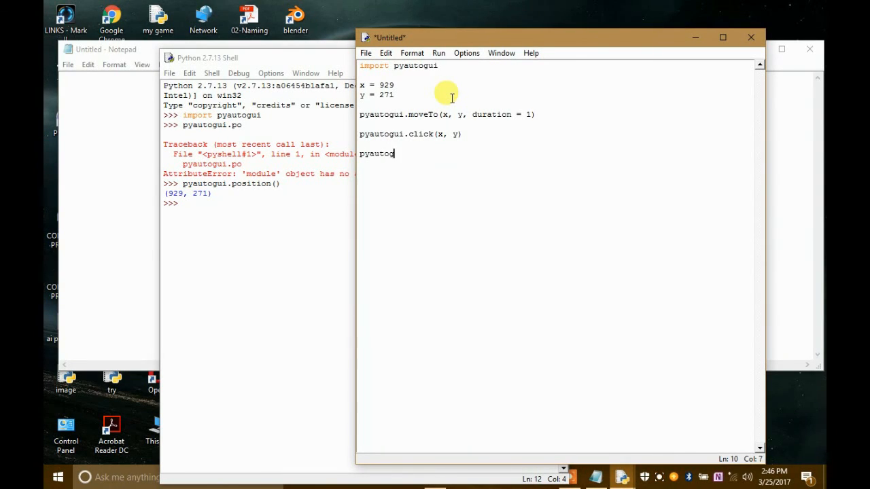
text(ui.)
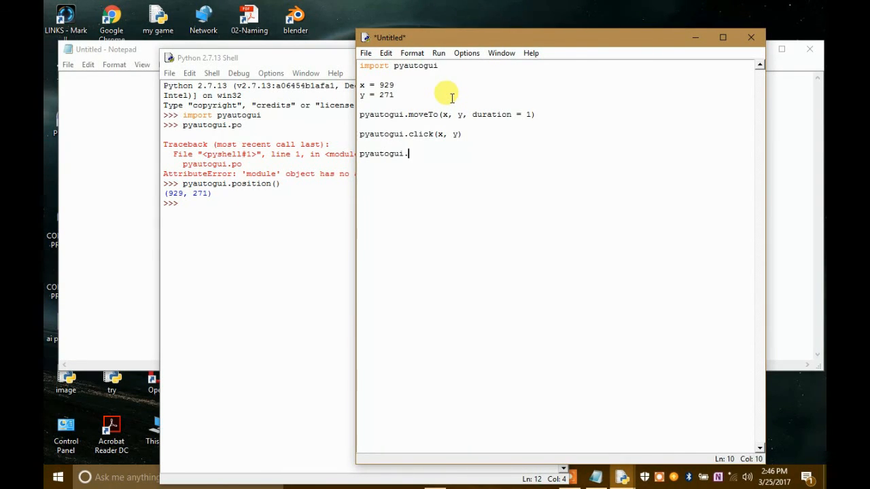
text(typew)
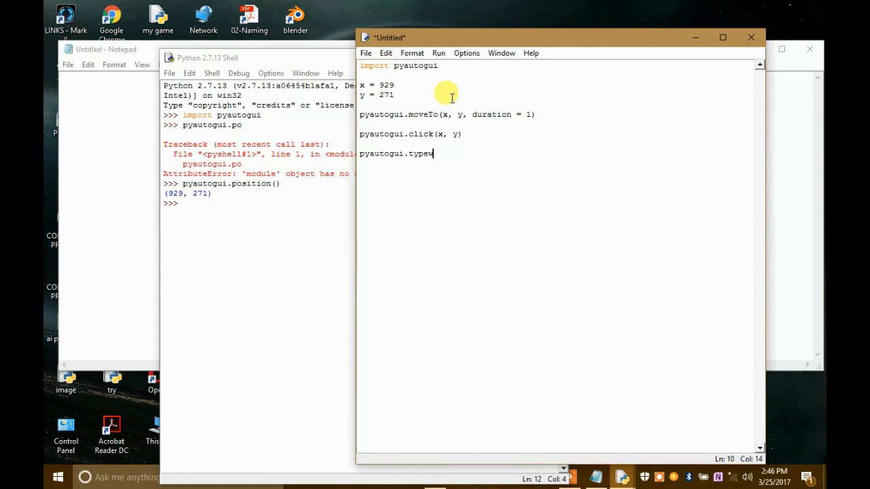
text(ite)
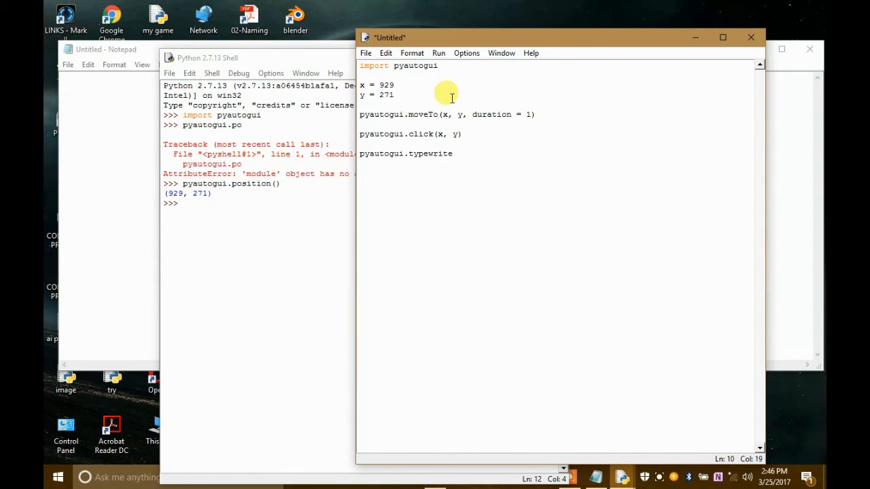
text((')
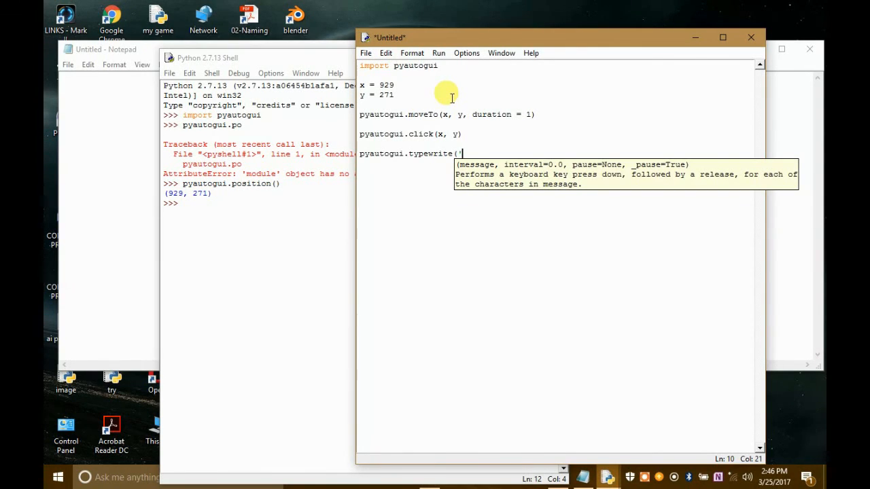
text(hello)
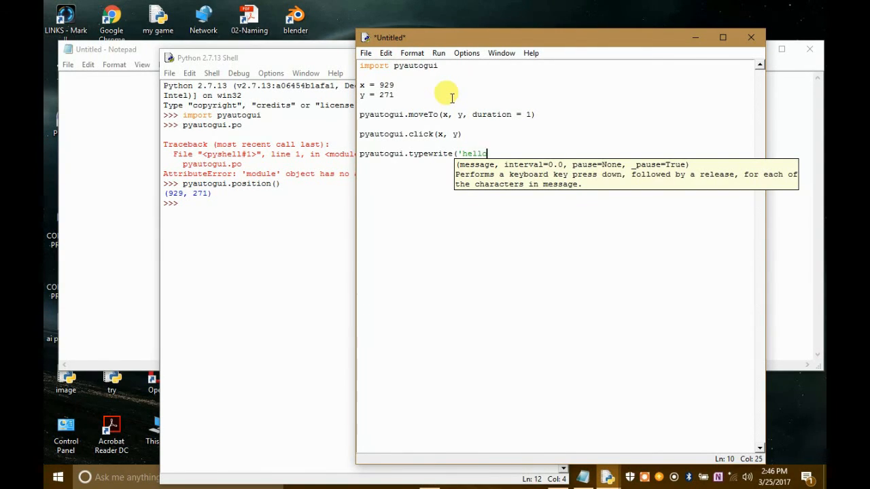
text(wor)
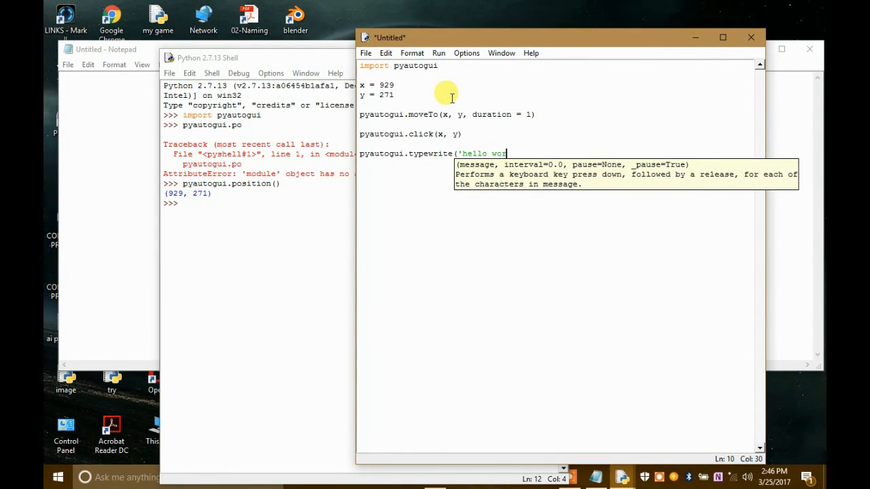
text(ld'))
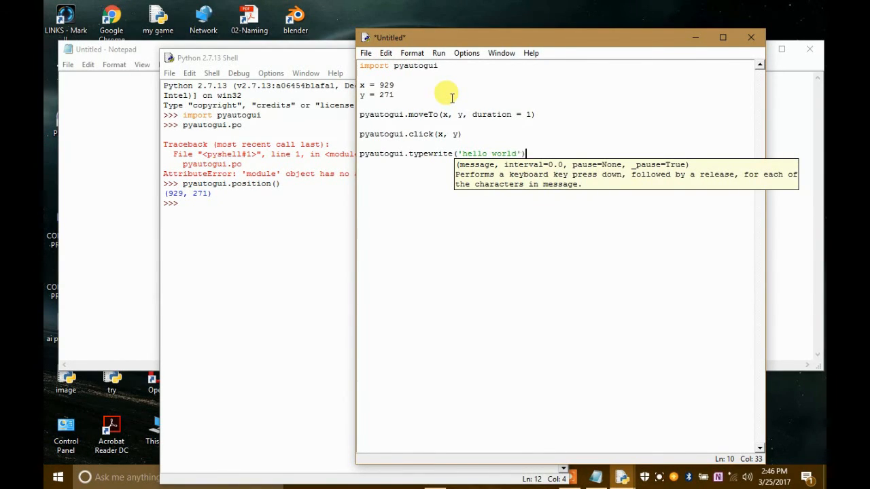
key(enter)
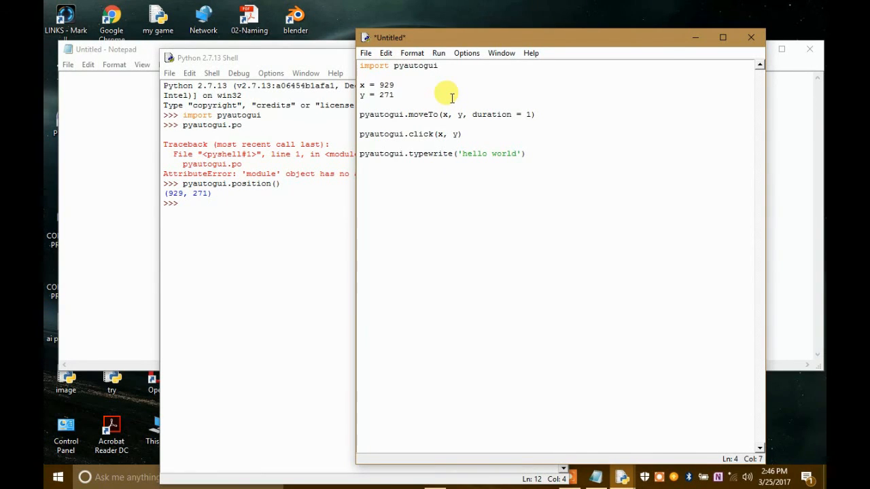
- Run the module, saving it first as writing.py in the Python27 folder
click(438, 53)
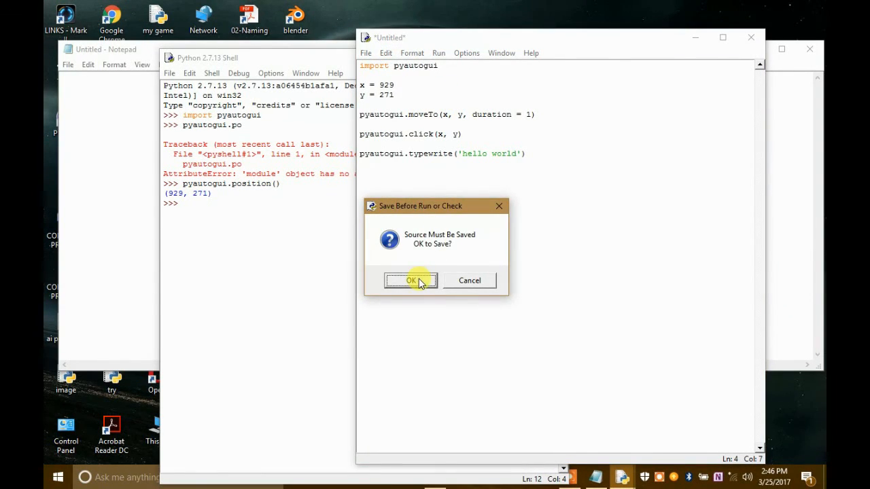
click(411, 280)
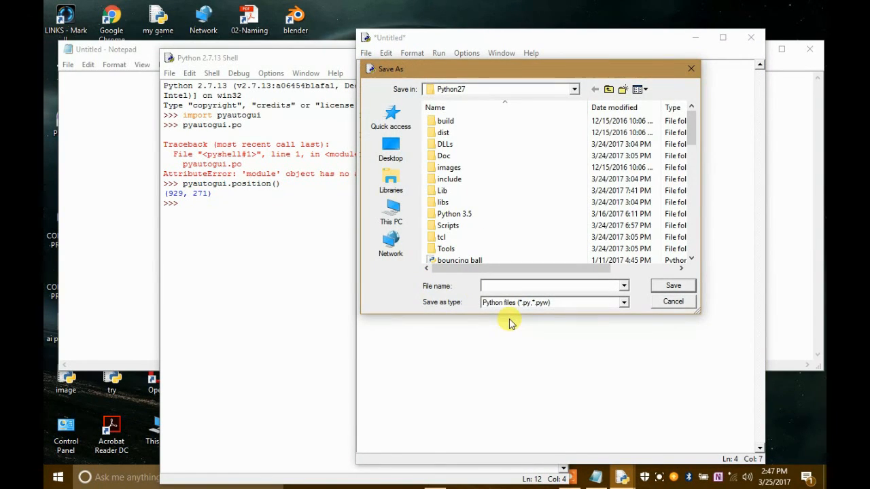
text(writing)
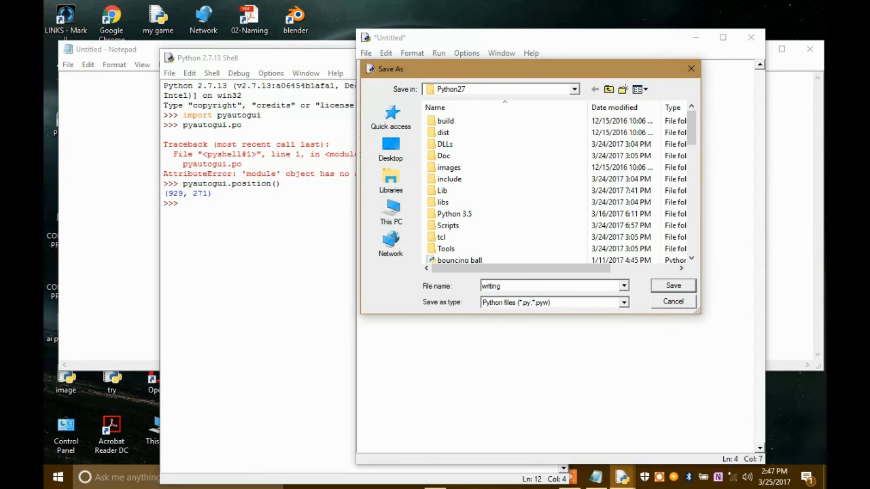
click(671, 286)
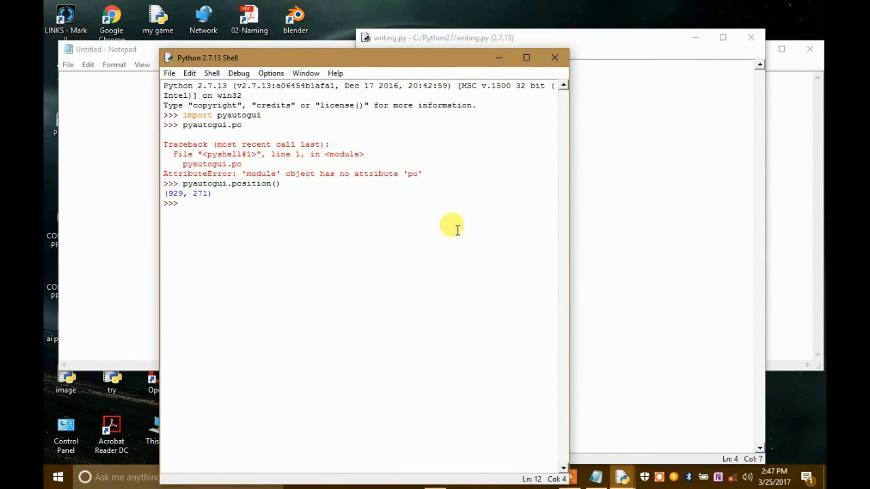
mouse_move(383, 57)
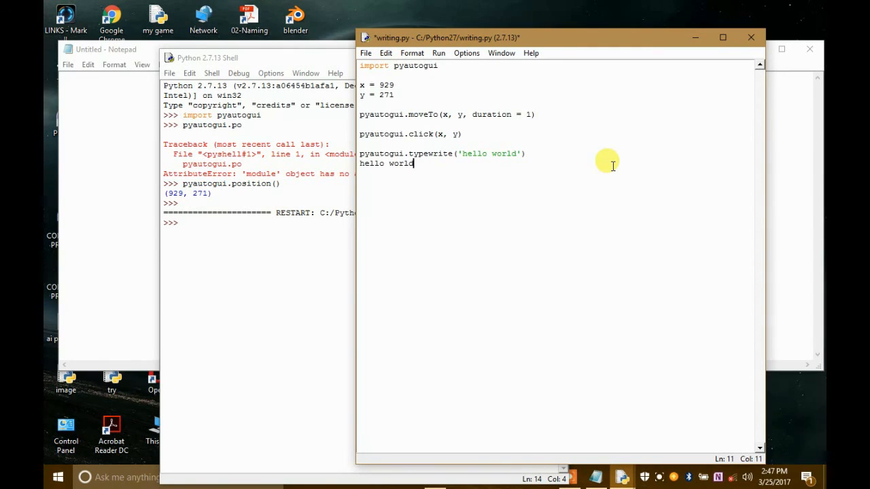
mouse_move(437, 163)
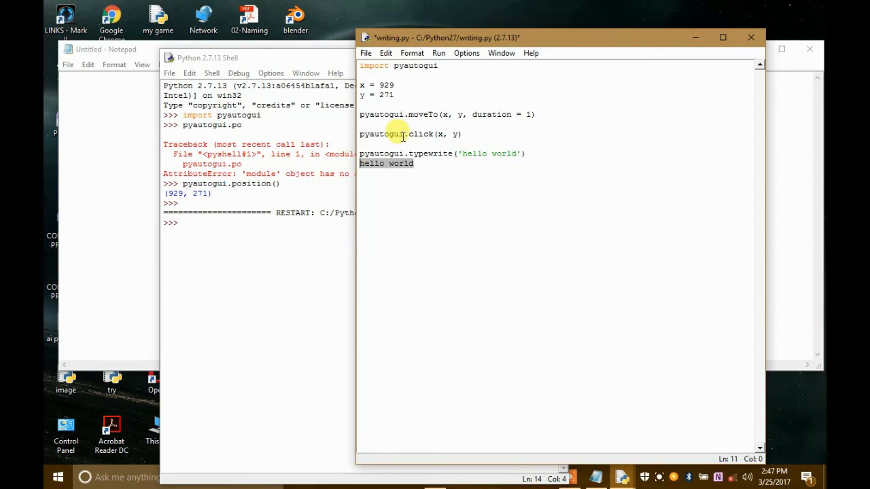
mouse_move(593, 129)
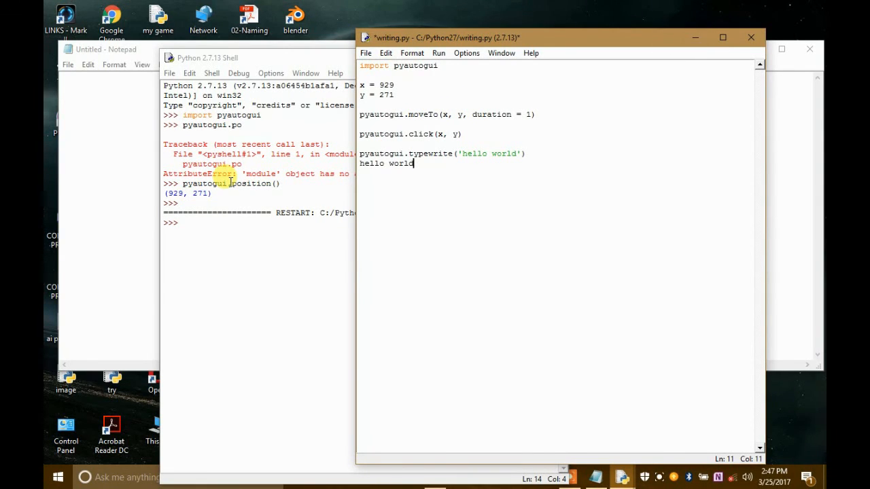
- Try pyautogui.positon() in the shell, which raises an AttributeError from the typo
click(206, 57)
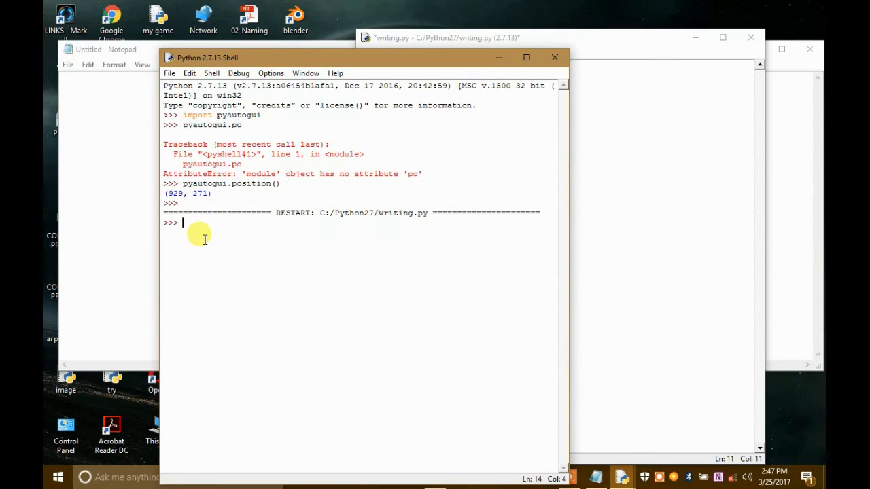
text(py)
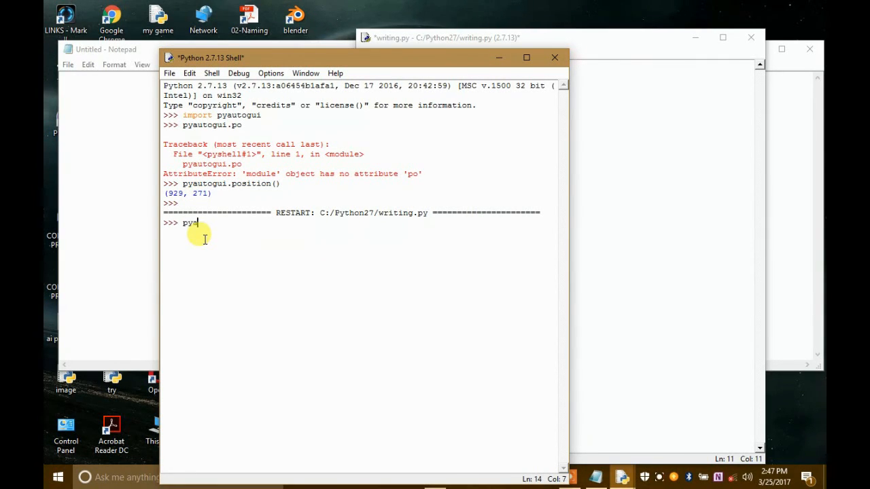
text(autogui)
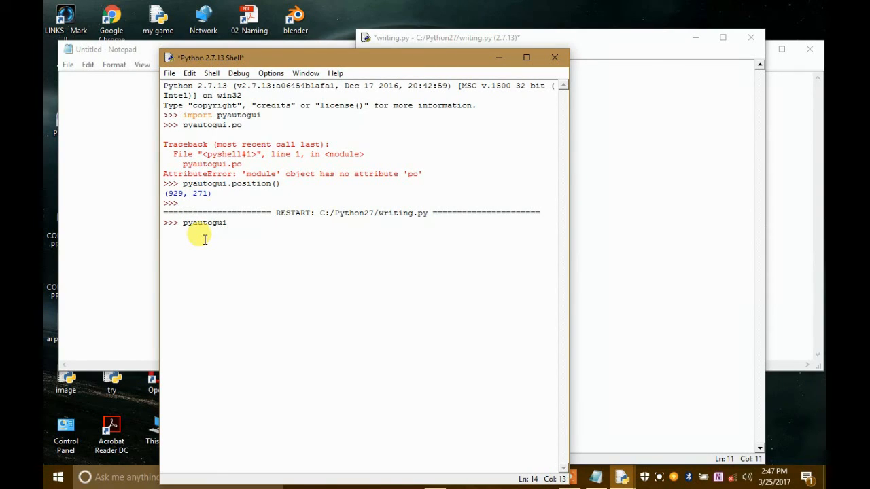
text(.posi)
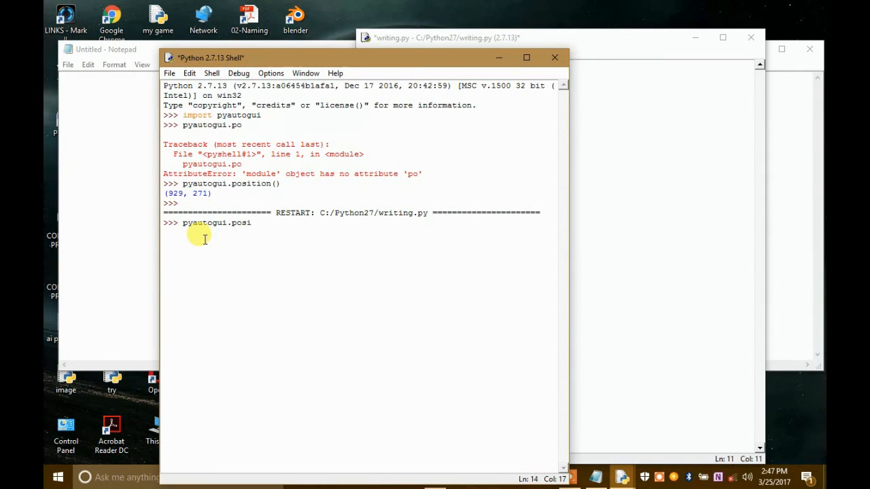
text(ton)
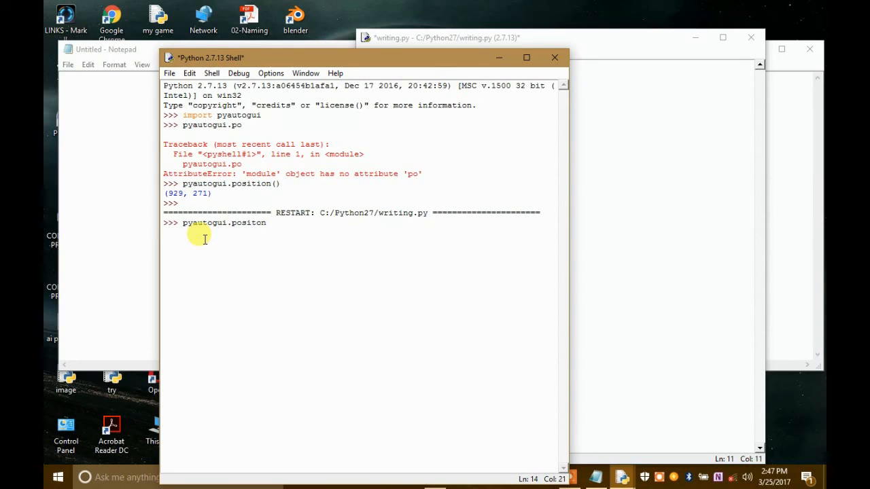
text(())
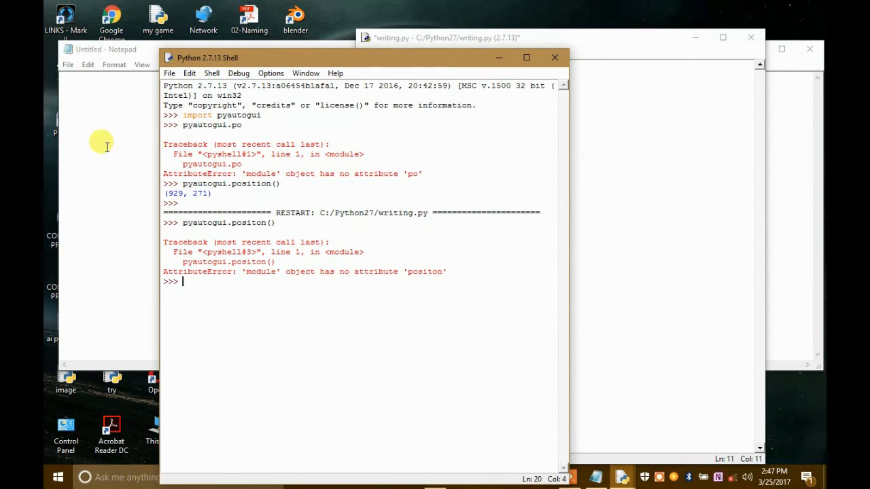
- Retype pyautogui.position() correctly, getting (110, 309)
text(i)
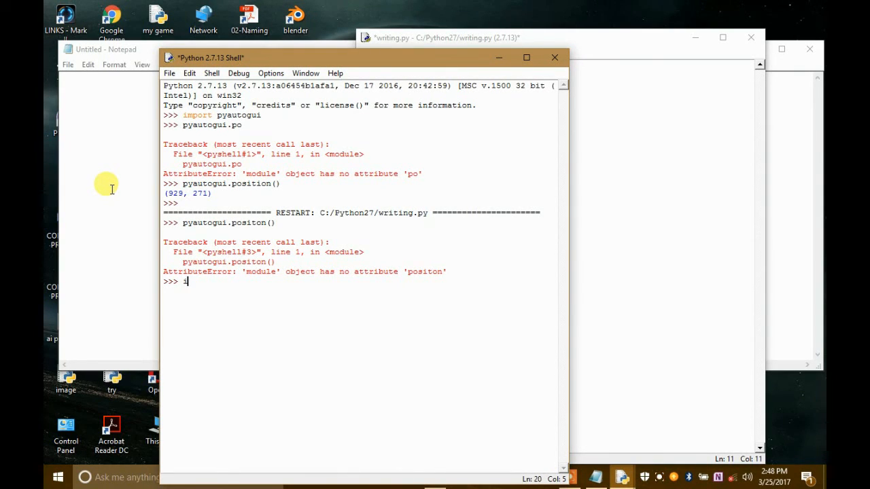
key(backspace)
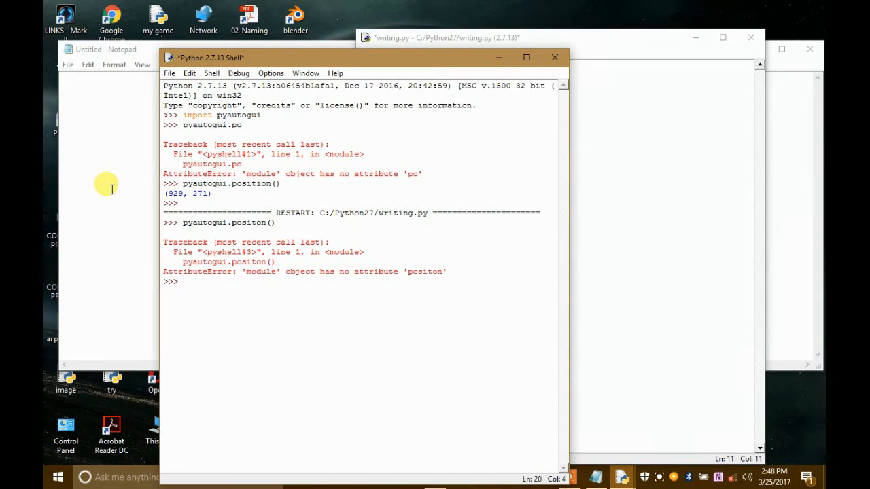
text(pyautio)
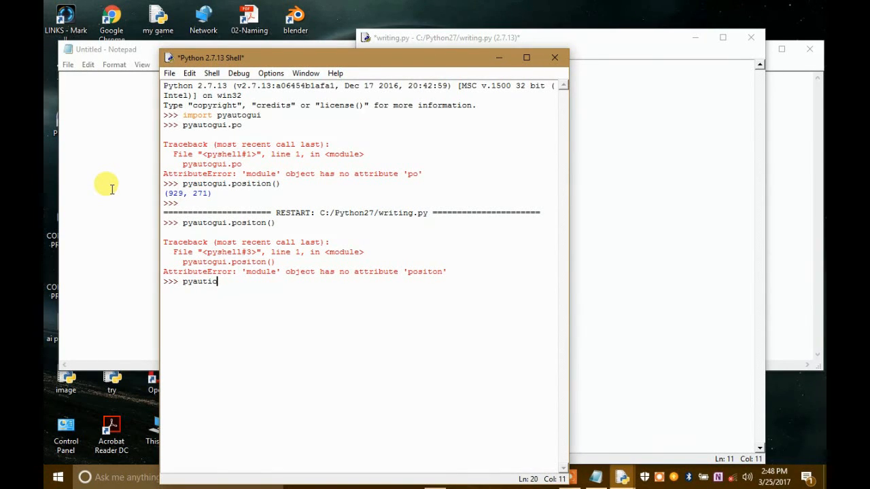
key(BackSpace)
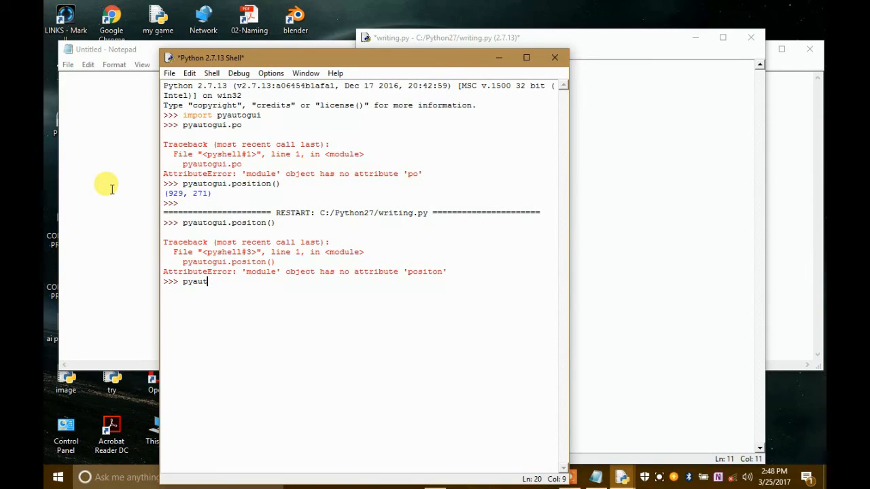
text(ogui)
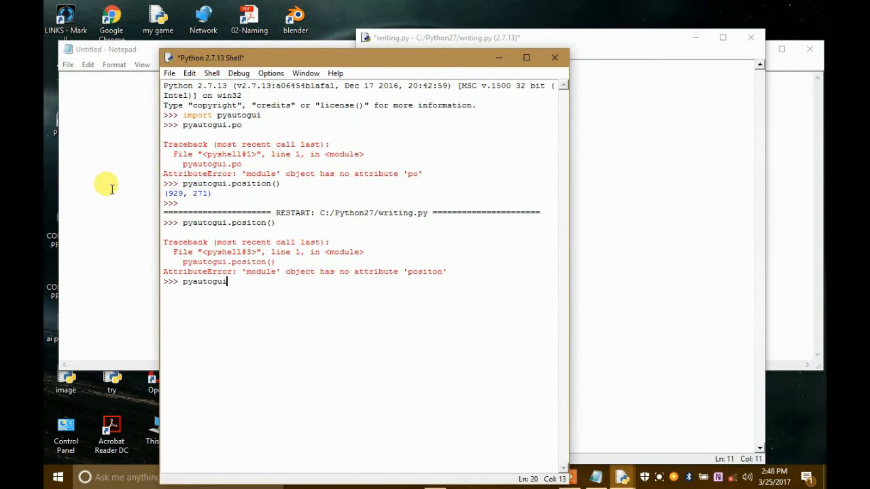
text(.poso)
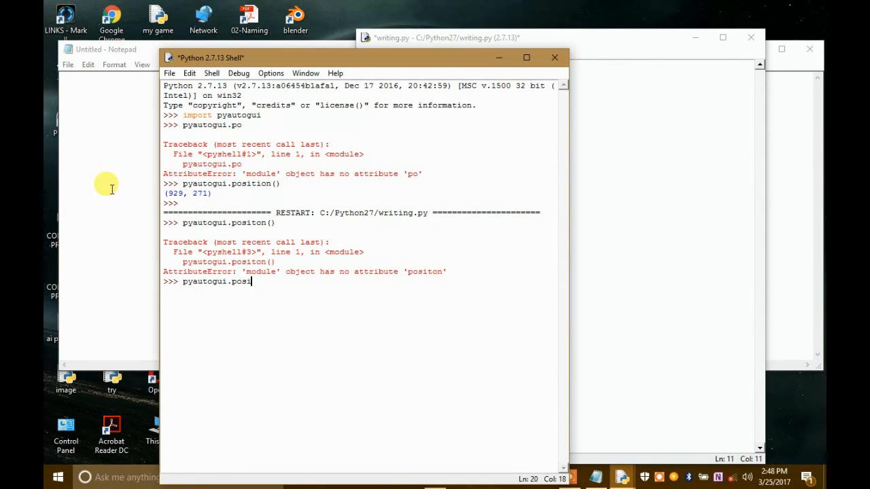
text(tion)
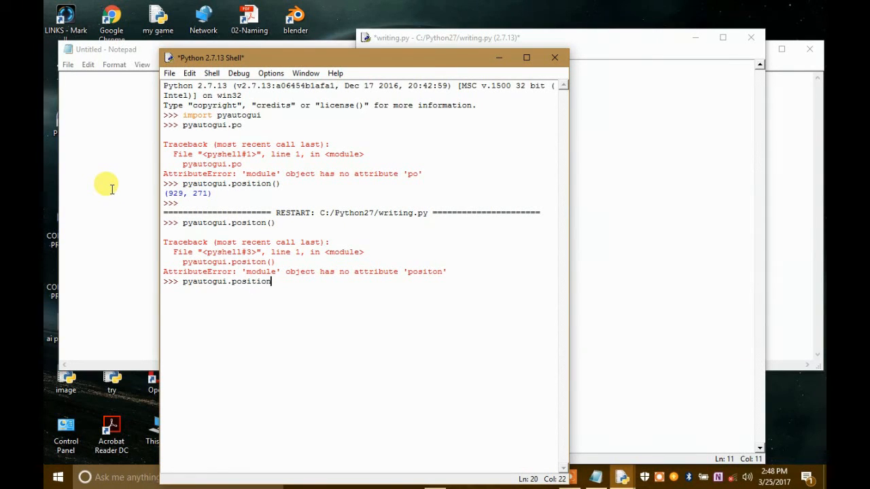
text(())
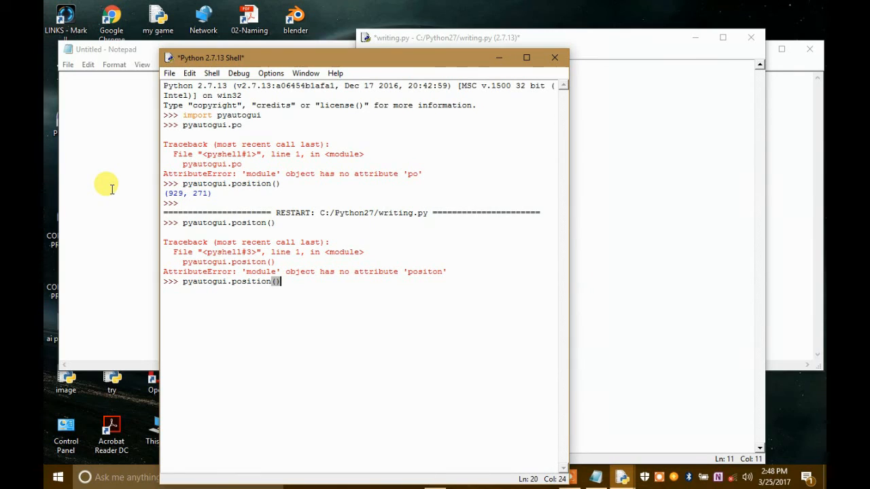
key(enter)
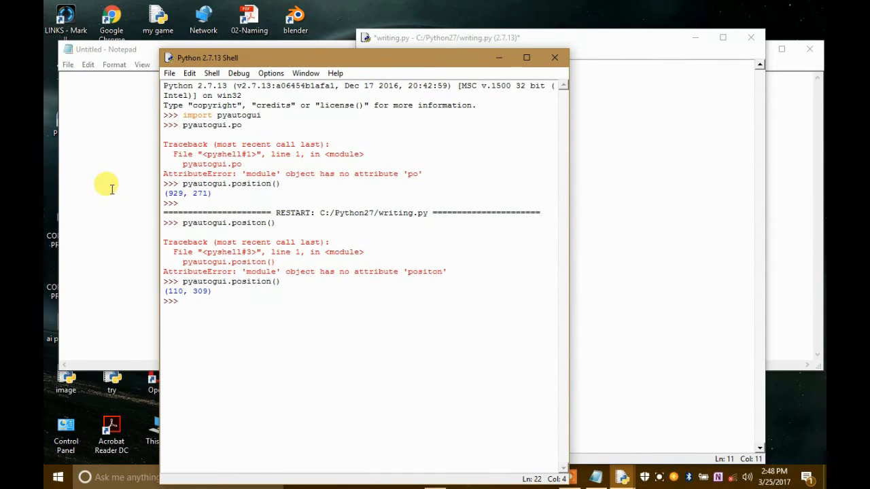
- Change the script's x value to 110 and dismiss the syntax error from the stray 'hello world' line
click(441, 39)
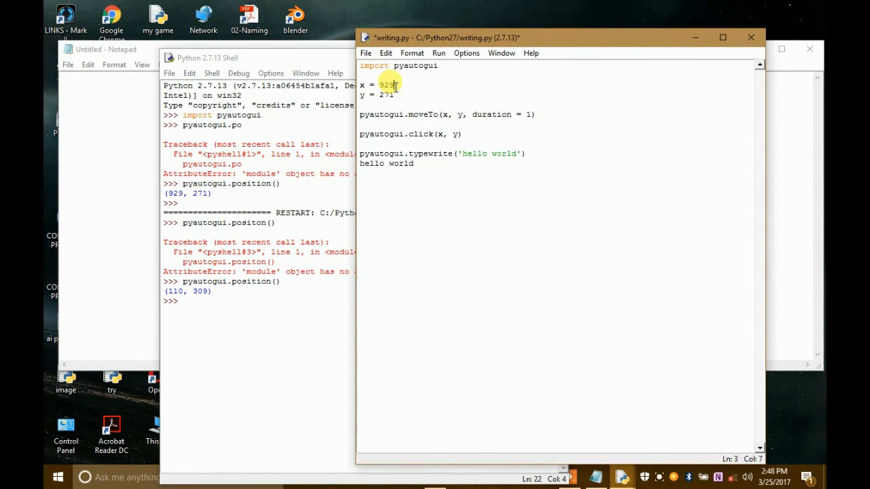
key(backspace)
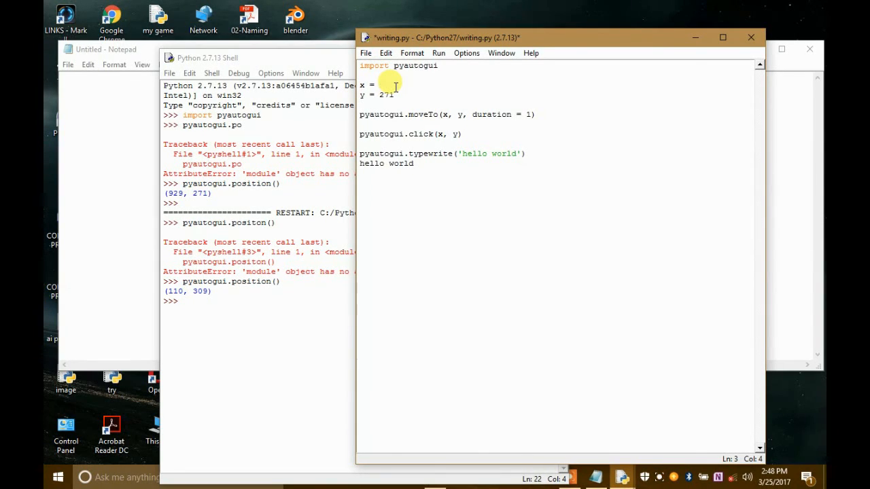
text(110)
click(383, 95)
text(309)
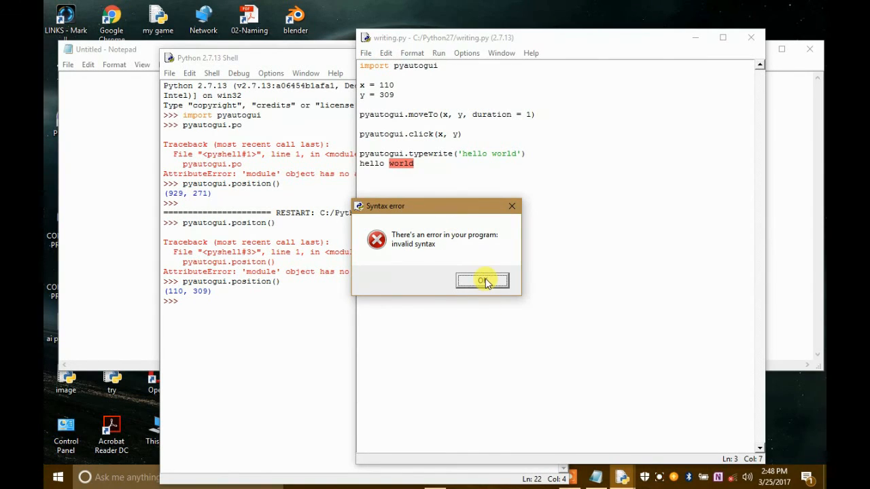
click(482, 280)
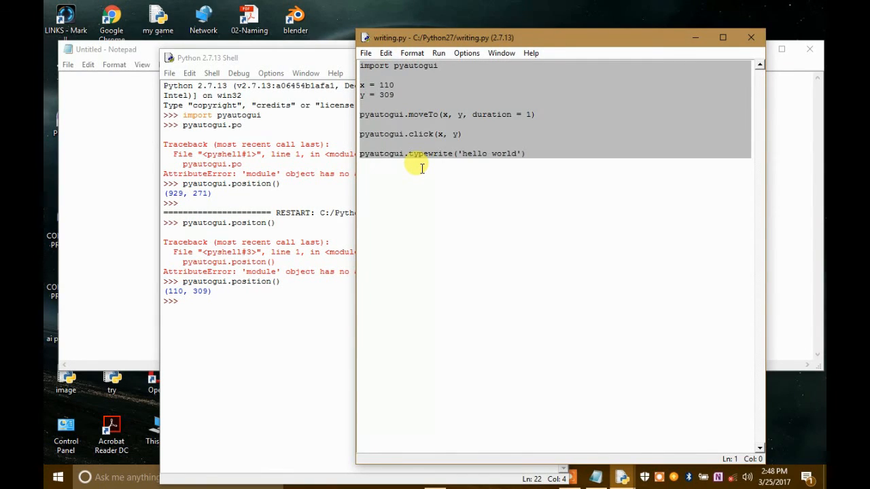
- Run the corrected script so it clicks into Notepad and types 'hello world'
click(206, 57)
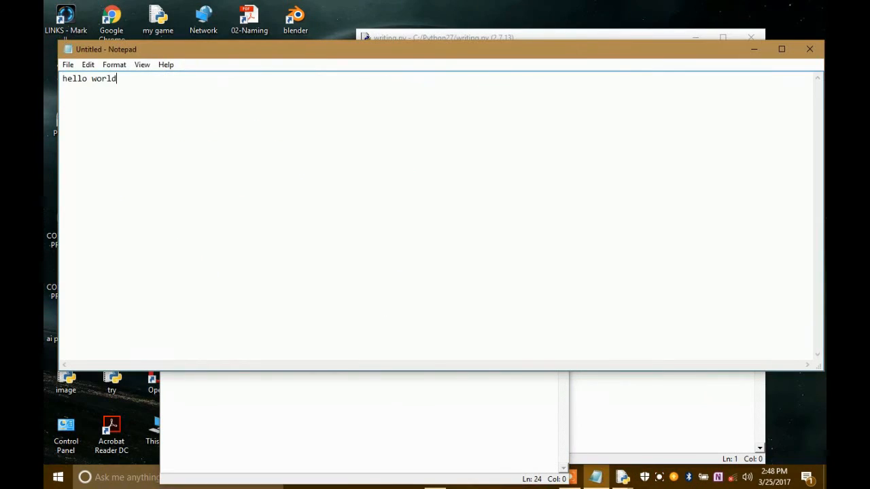
mouse_move(133, 187)
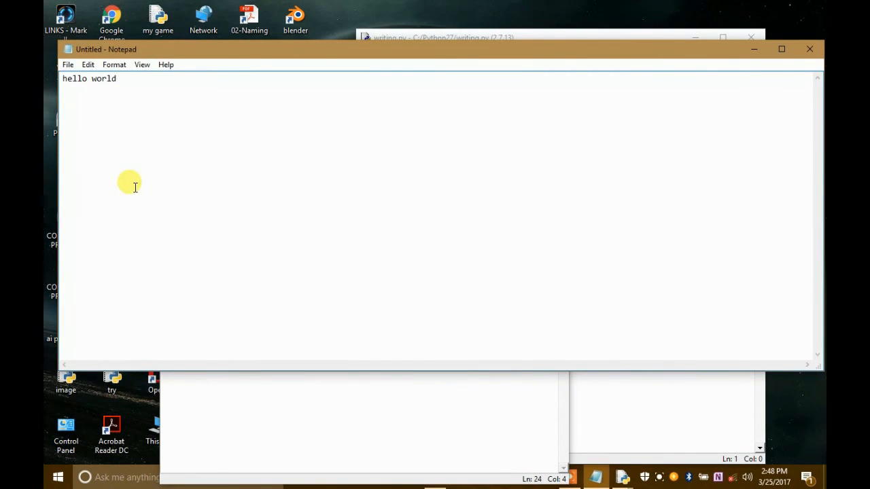
mouse_move(523, 203)
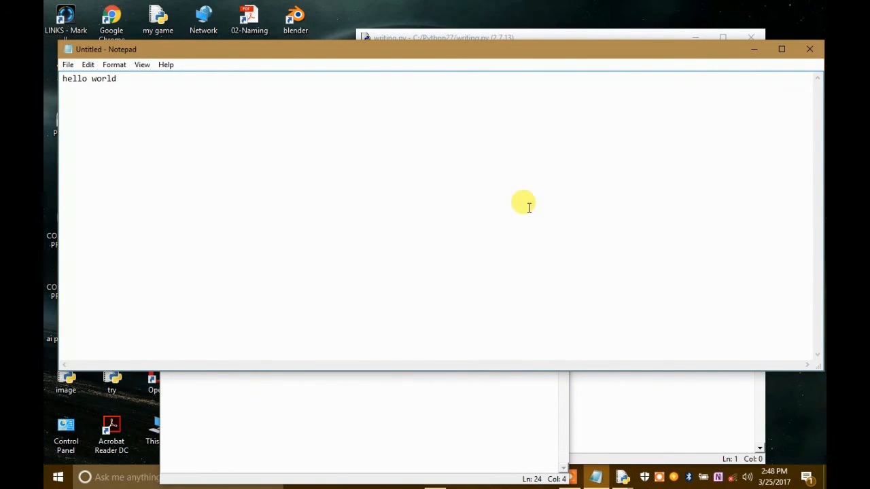
mouse_move(265, 204)
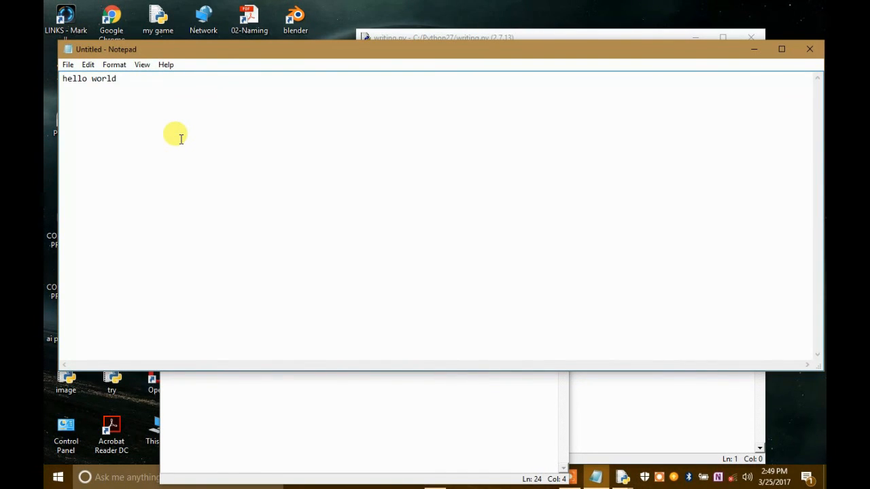
mouse_move(362, 400)
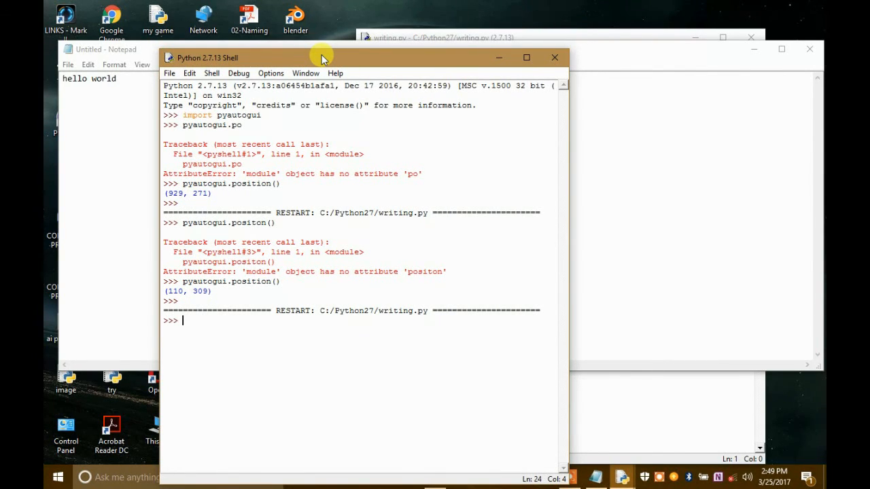
- Bring the Python shell forward and drag it aside so Notepad's 'hello world' stays visible
click(527, 57)
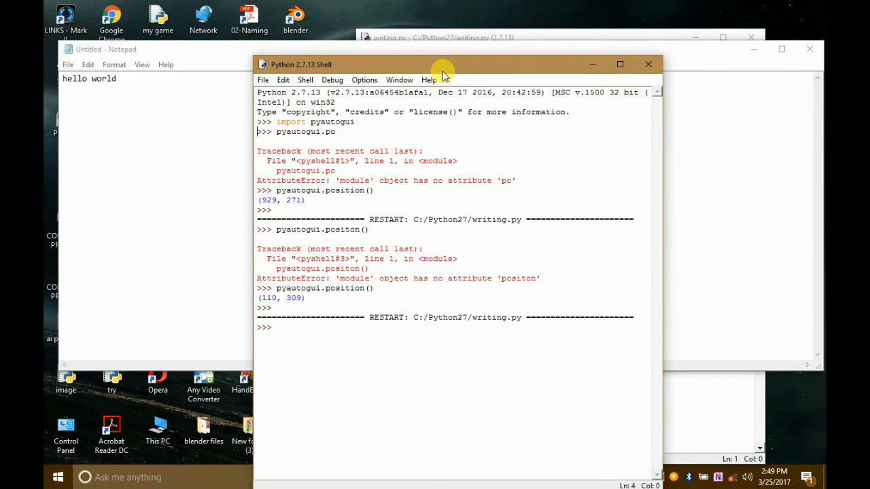
drag(442, 64, 415, 42)
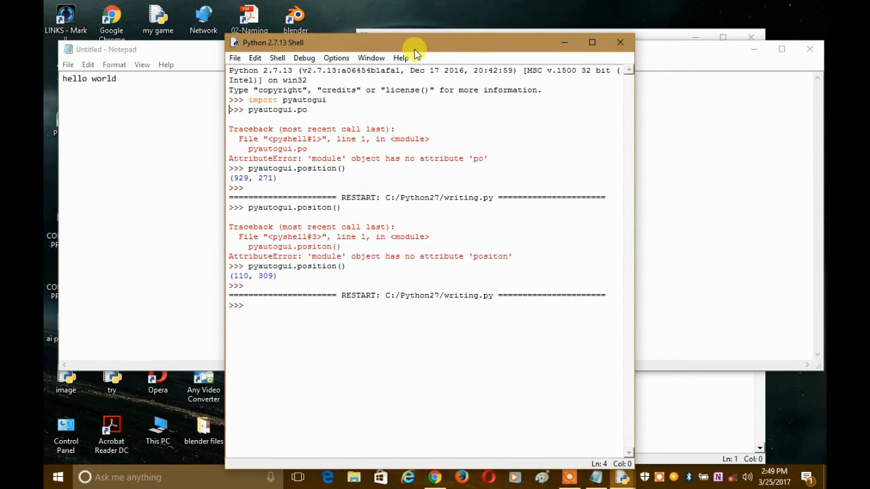